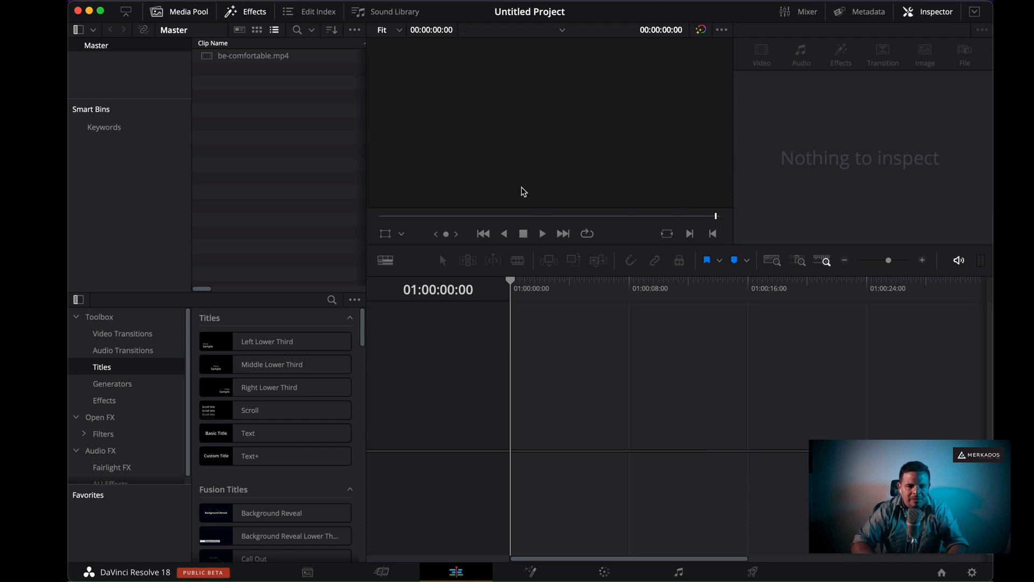
Step: Create Timeline 1 from be-comfortable.mp4, then duplicate it and rename the copy Timeline2
click(253, 55)
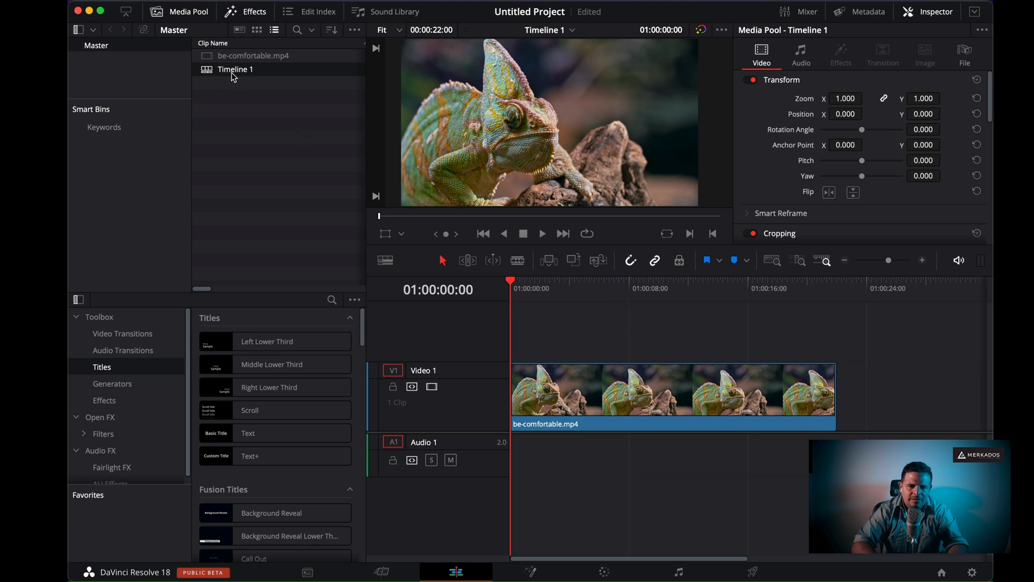
right_click(235, 69)
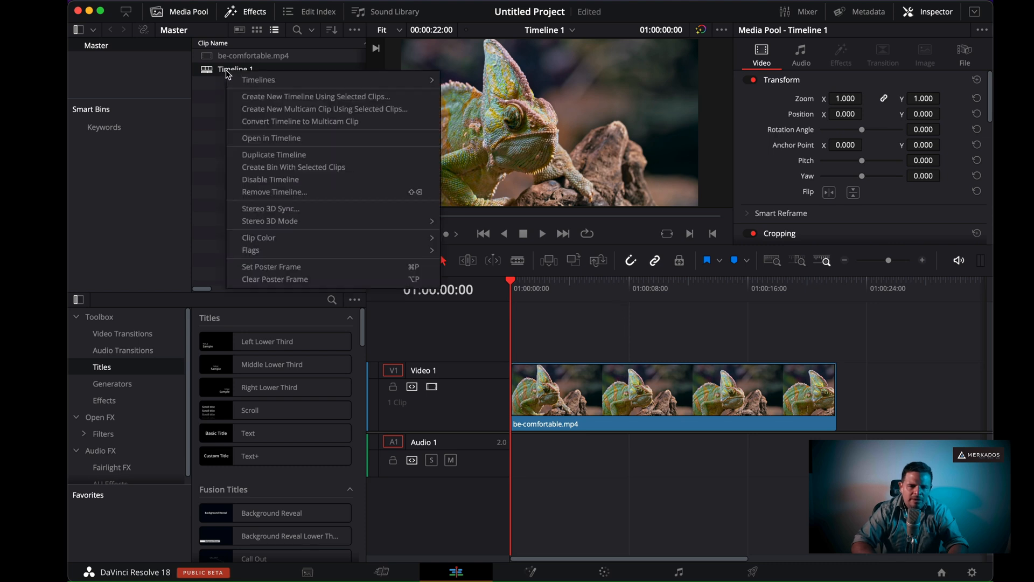
click(273, 154)
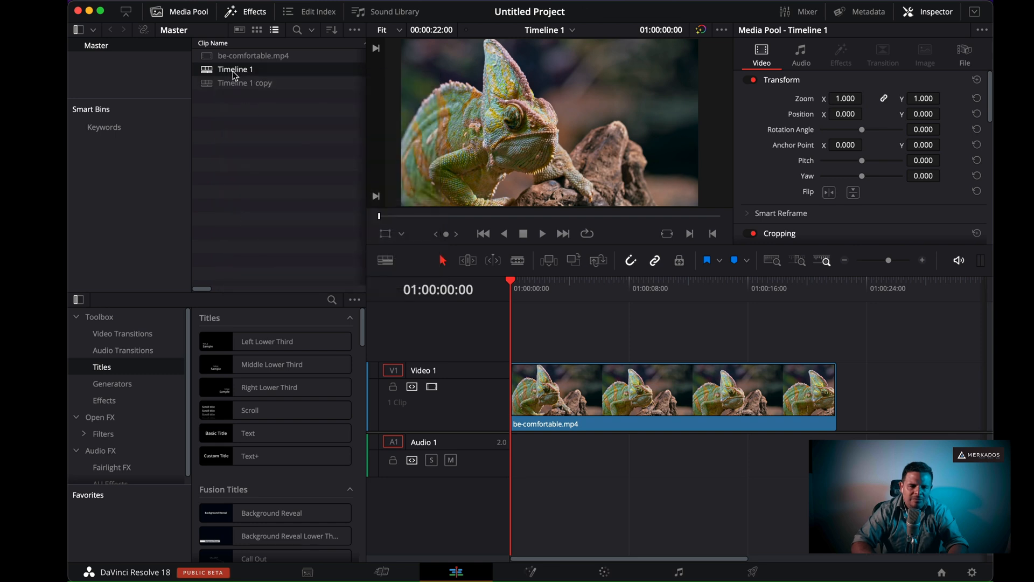
double_click(246, 82)
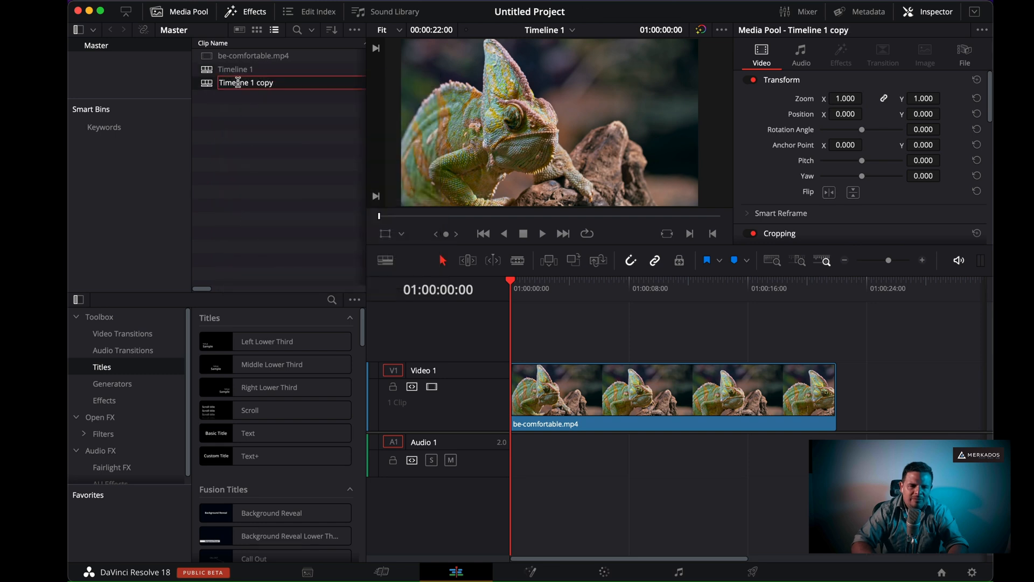
text(Timeline2)
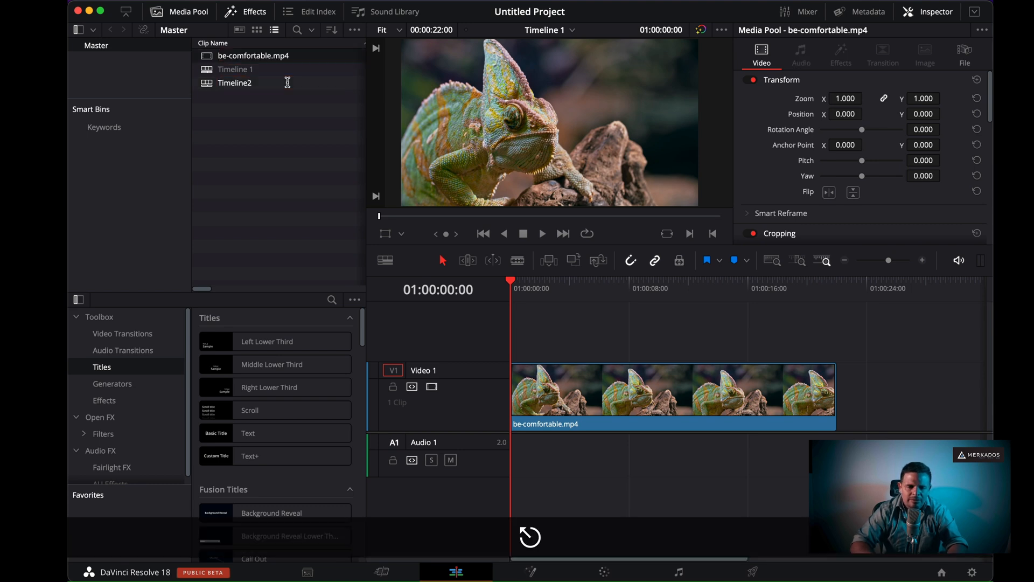
Step: Rename the copy Timeline 2 and give the chameleon clip a teal curves grade
double_click(235, 82)
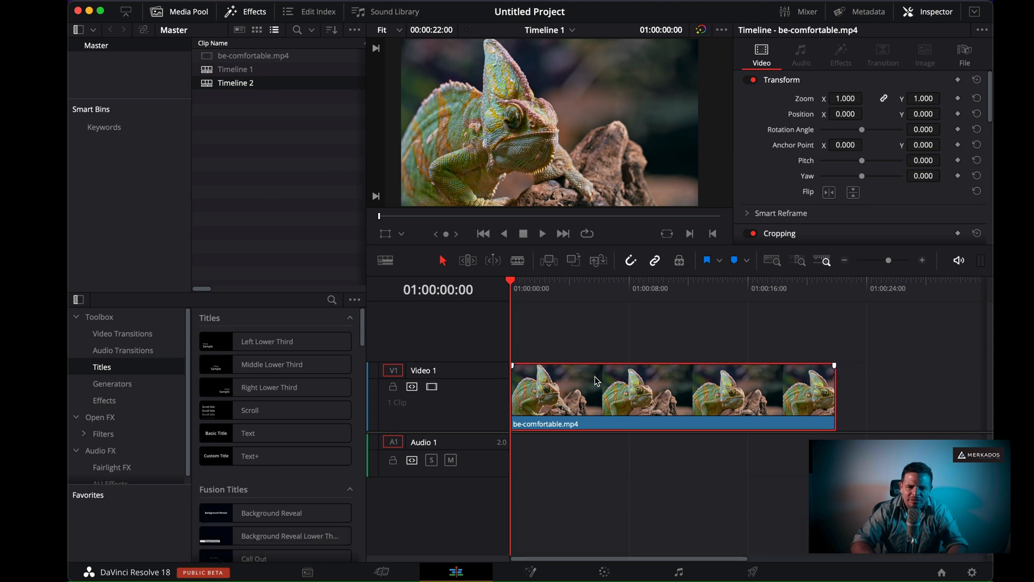
click(603, 572)
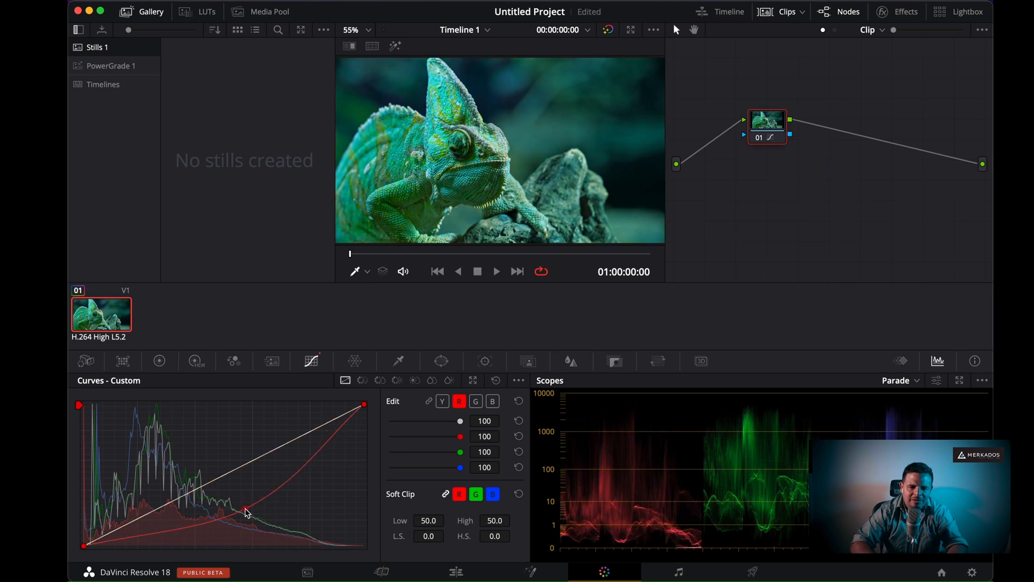
click(455, 571)
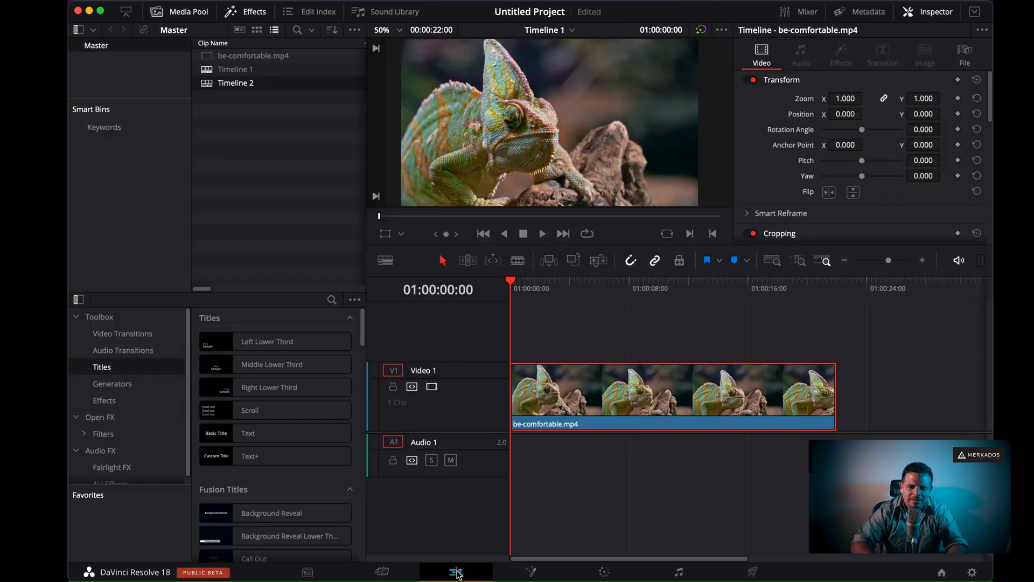
Step: Open Timeline 1 and then Timeline 2 to compare the graded and original clip
click(236, 70)
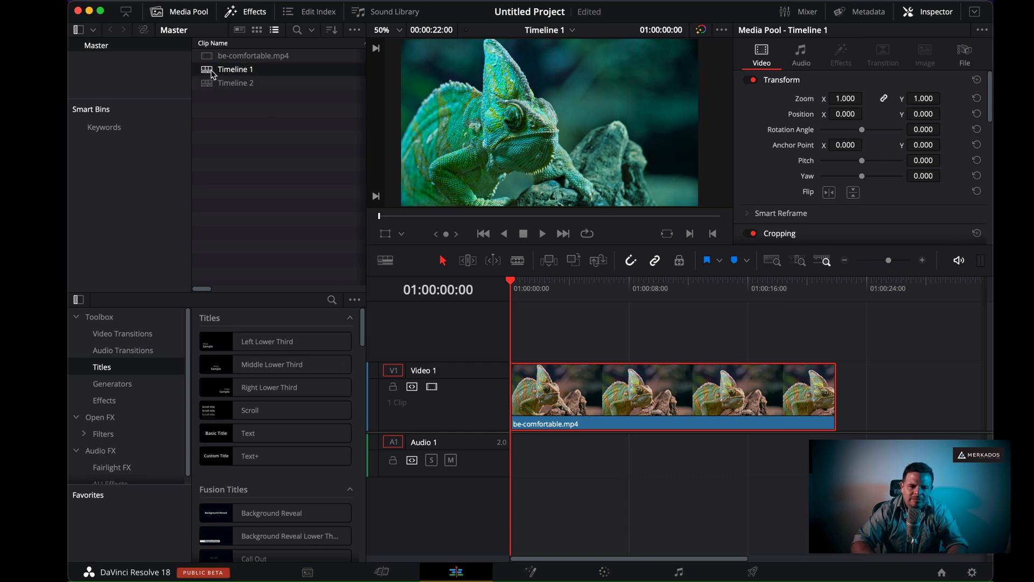
click(235, 83)
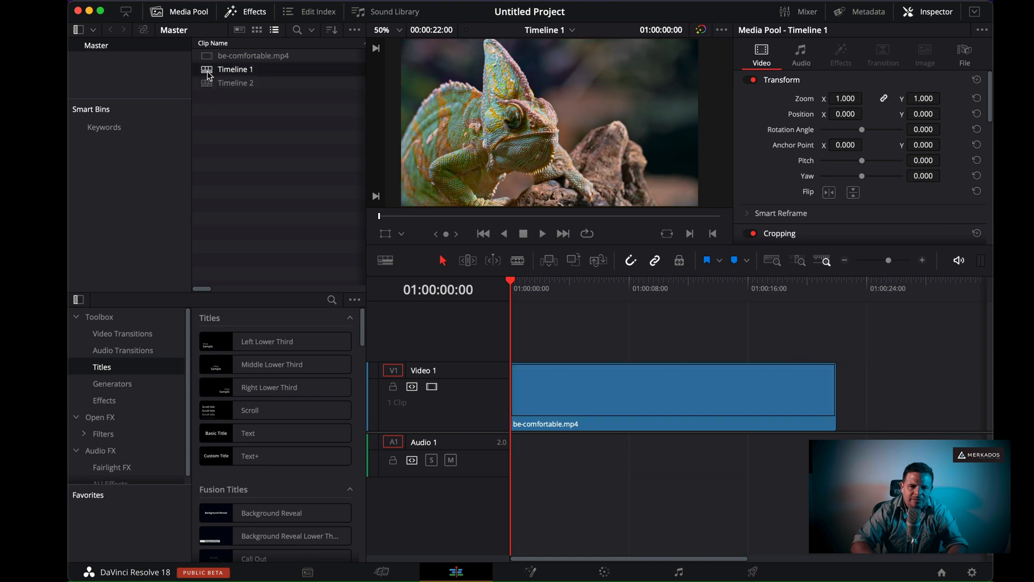
click(672, 388)
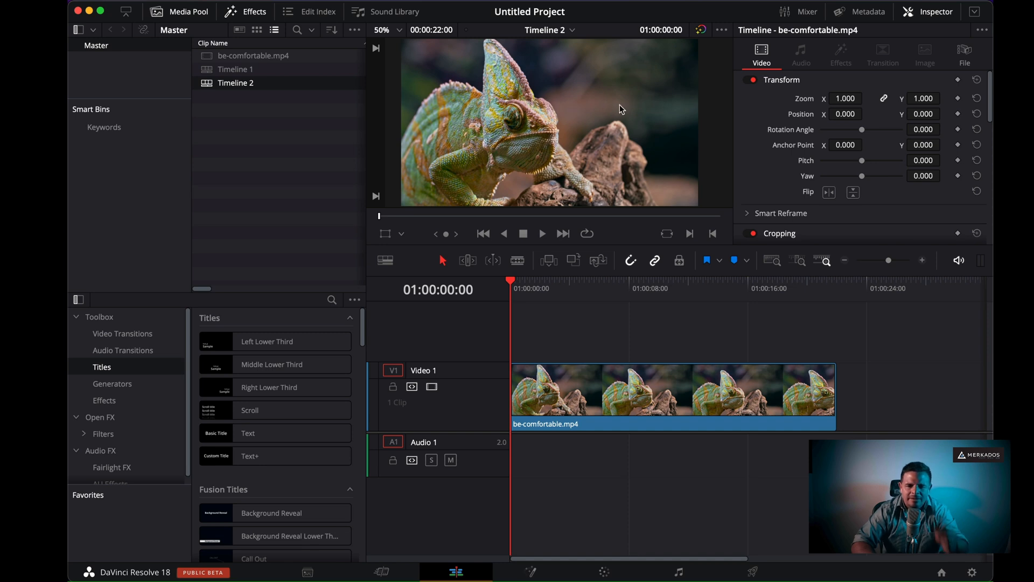
mouse_move(411, 321)
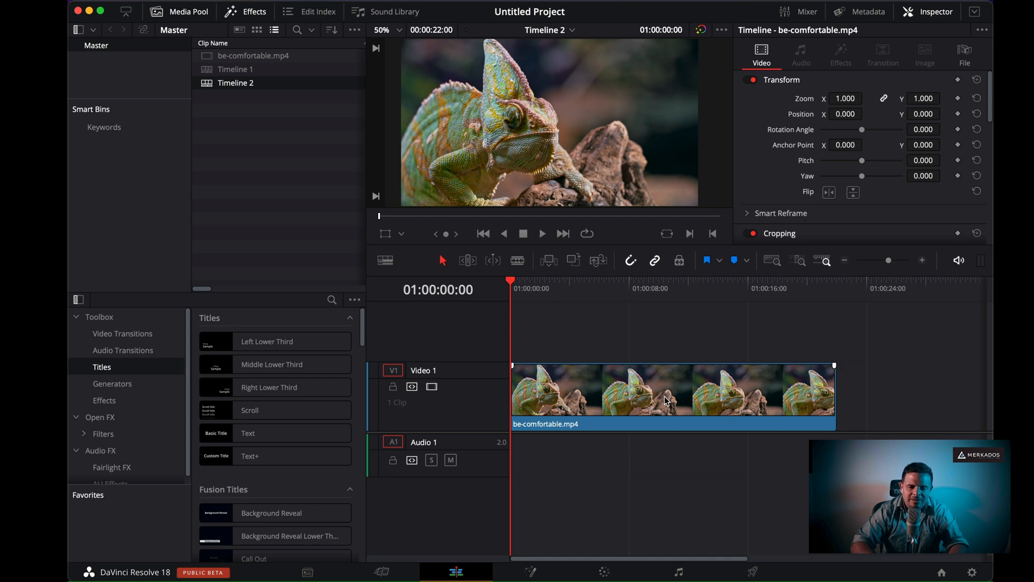
mouse_move(676, 500)
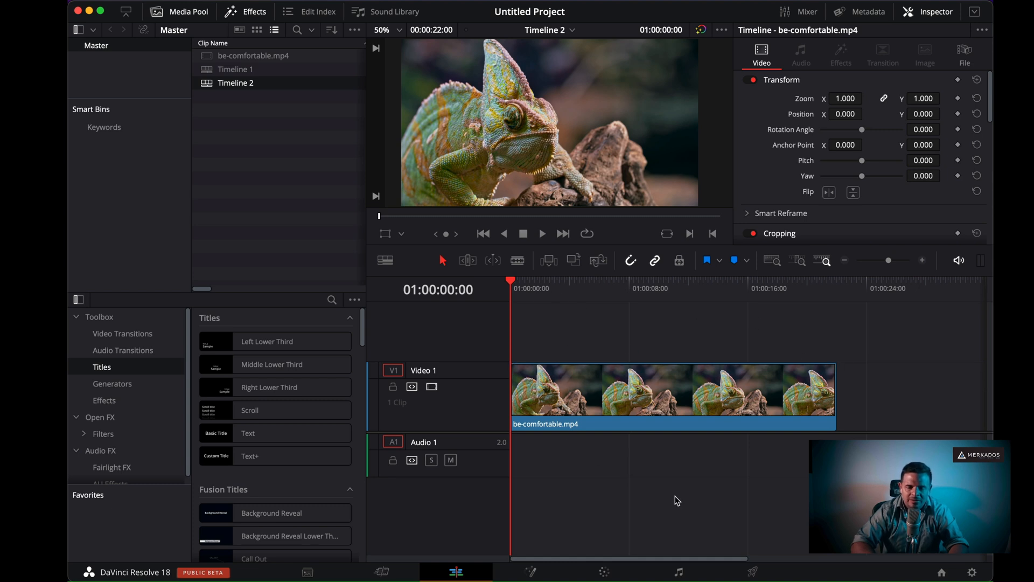
click(752, 572)
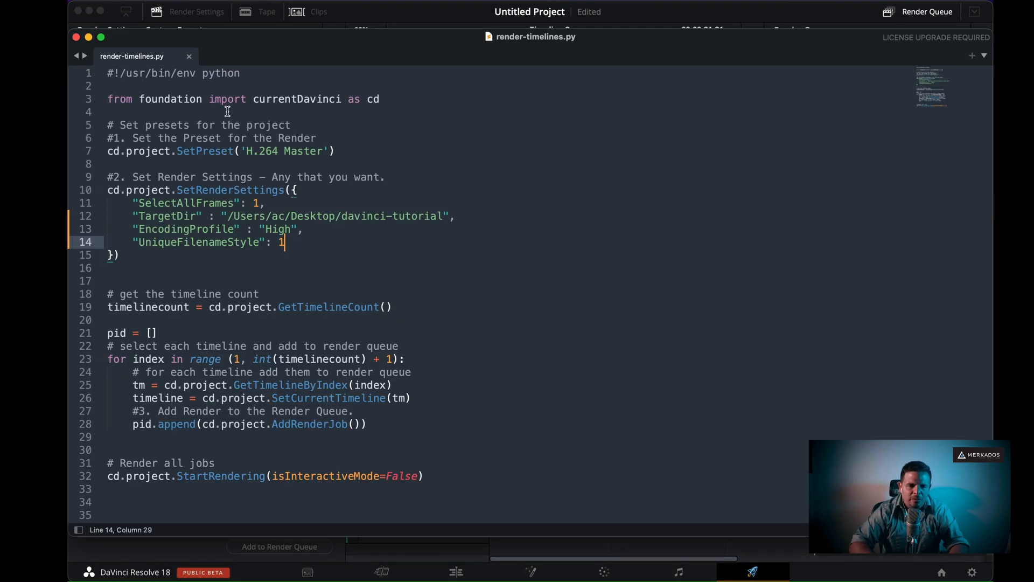
double_click(170, 99)
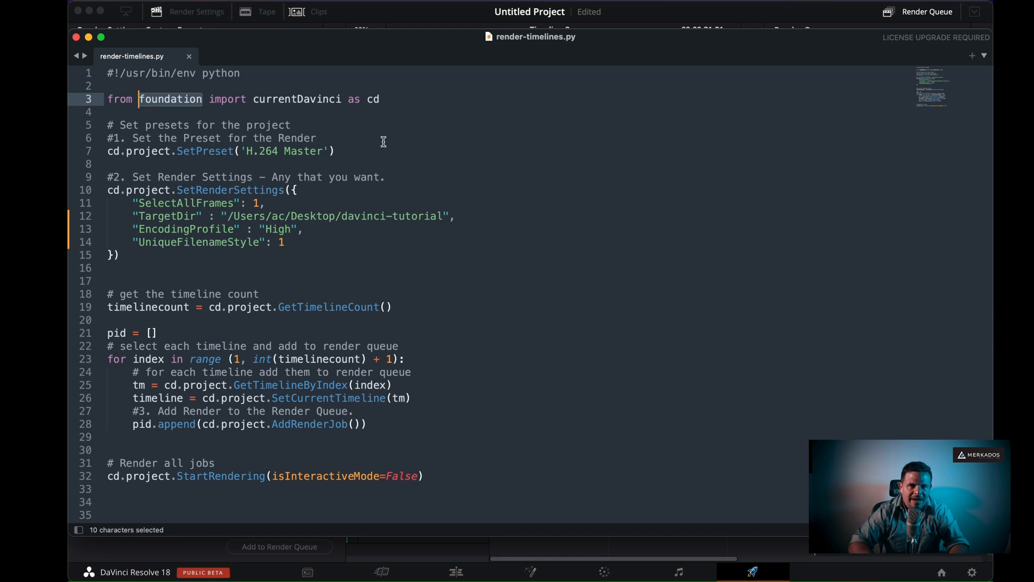
mouse_move(249, 135)
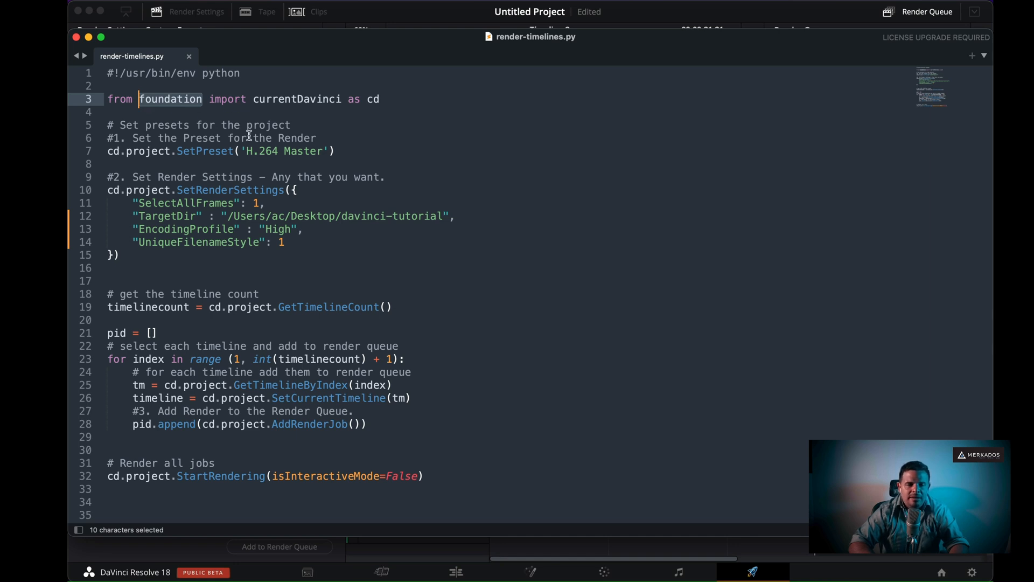
mouse_move(314, 111)
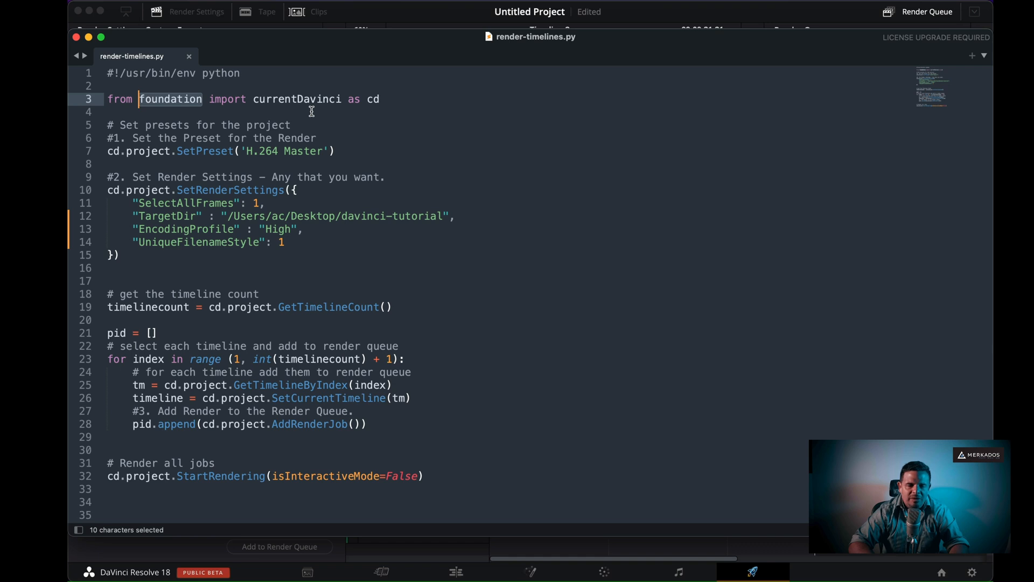
mouse_move(179, 111)
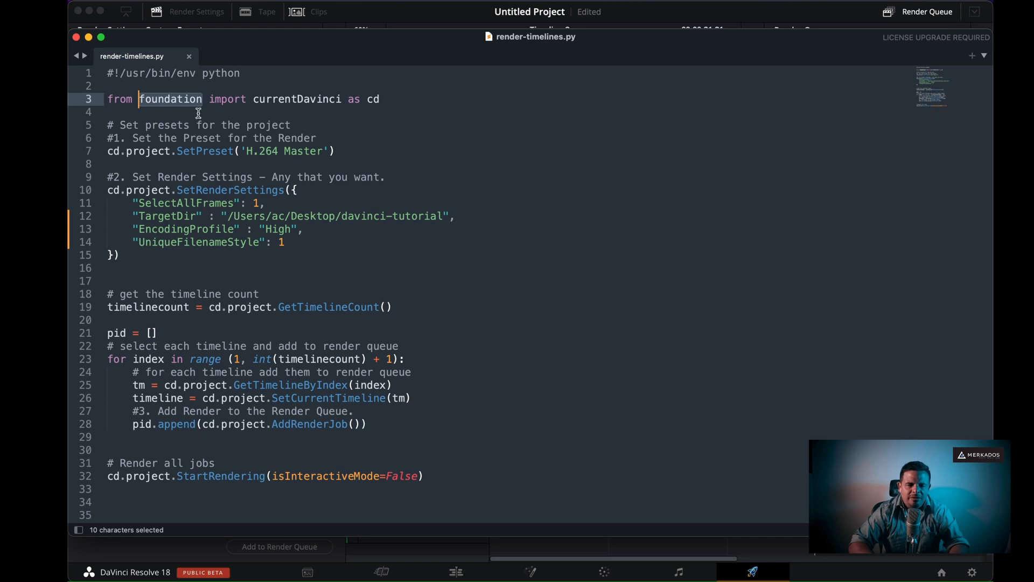
mouse_move(363, 144)
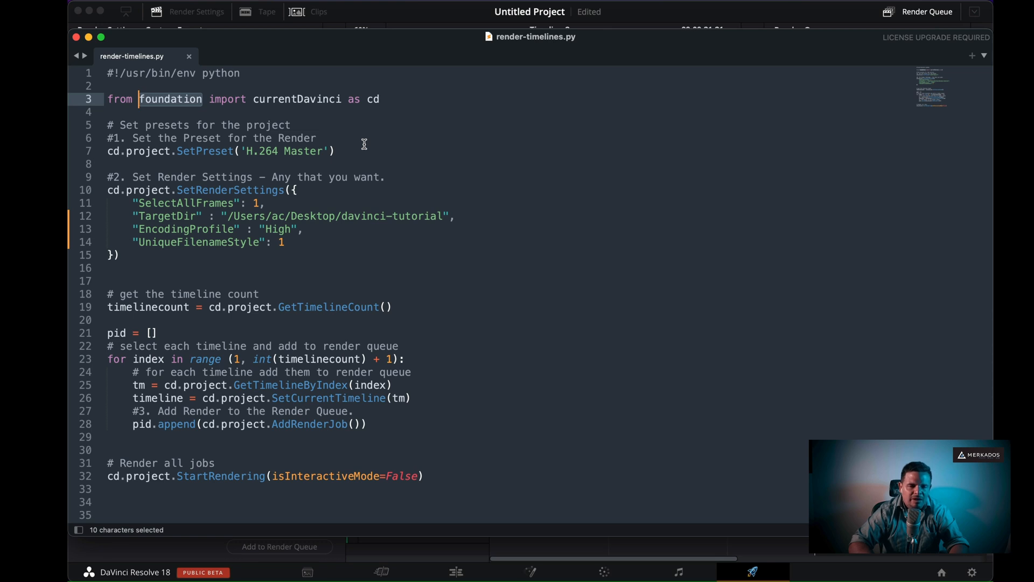
mouse_move(109, 156)
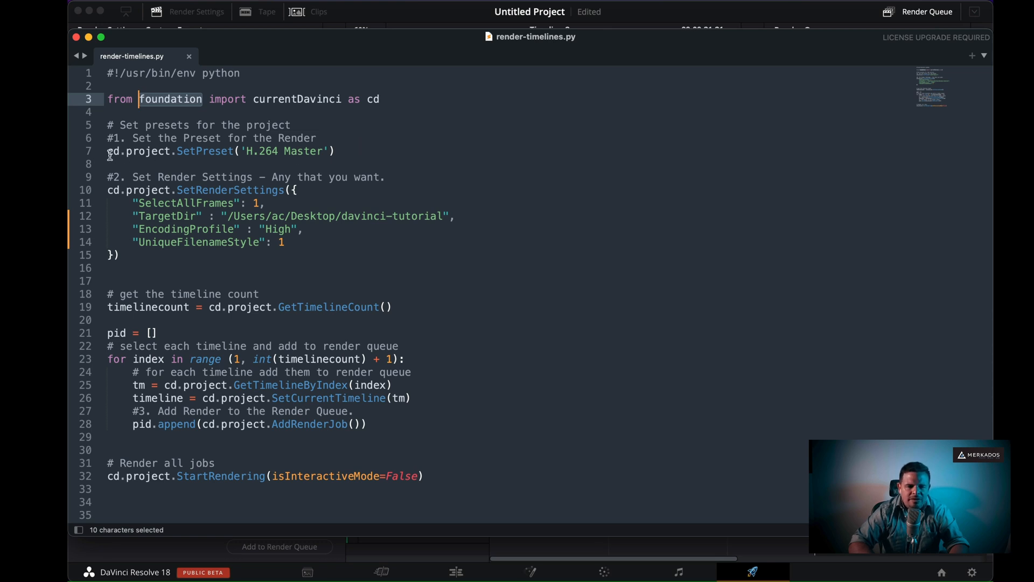
mouse_move(293, 113)
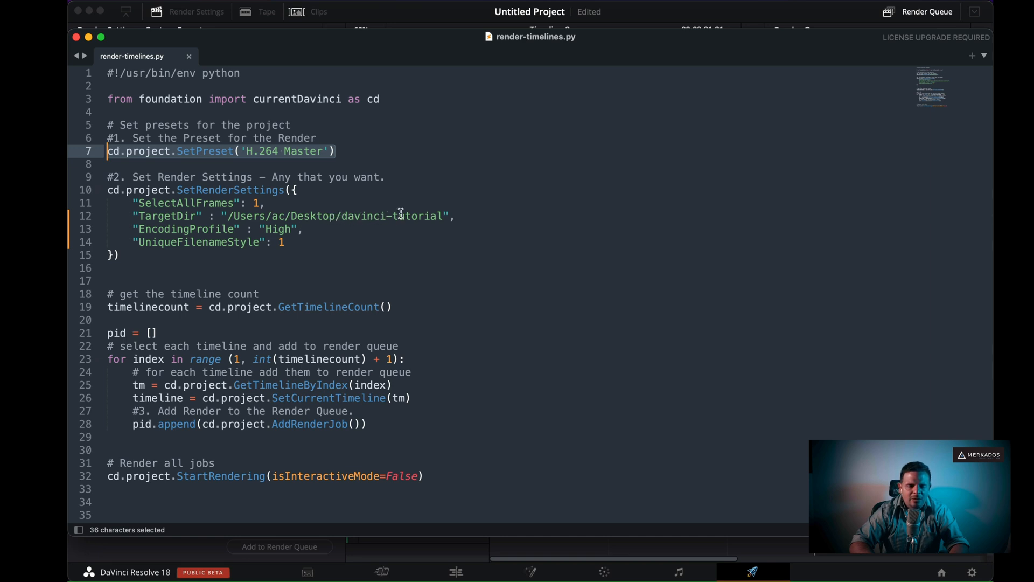
mouse_move(175, 233)
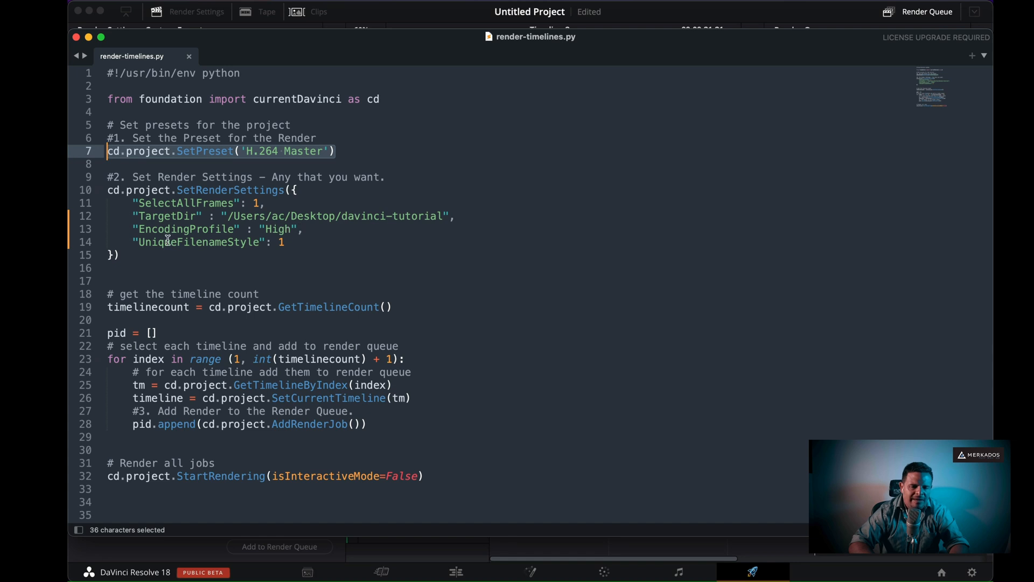
mouse_move(265, 246)
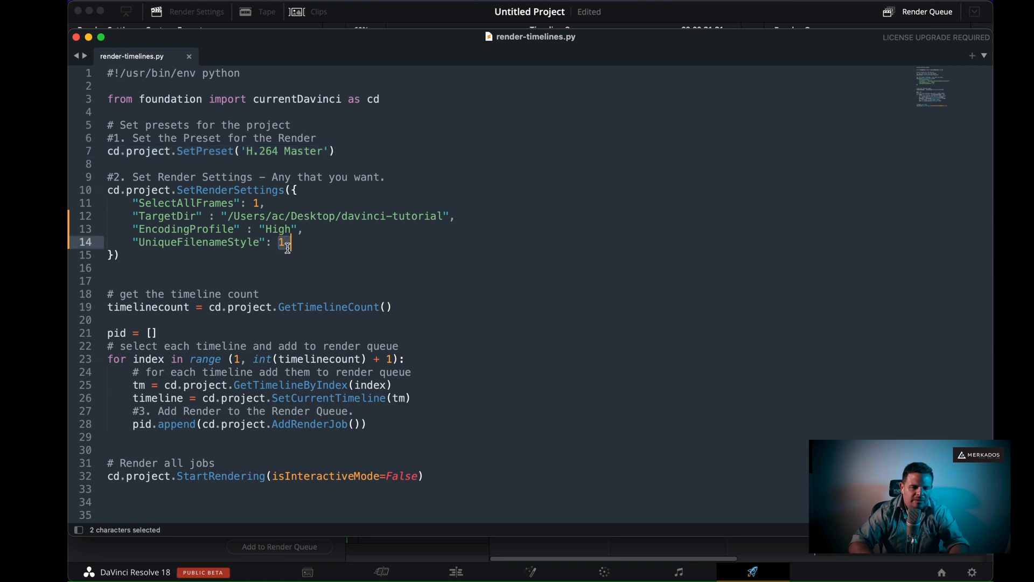
click(284, 242)
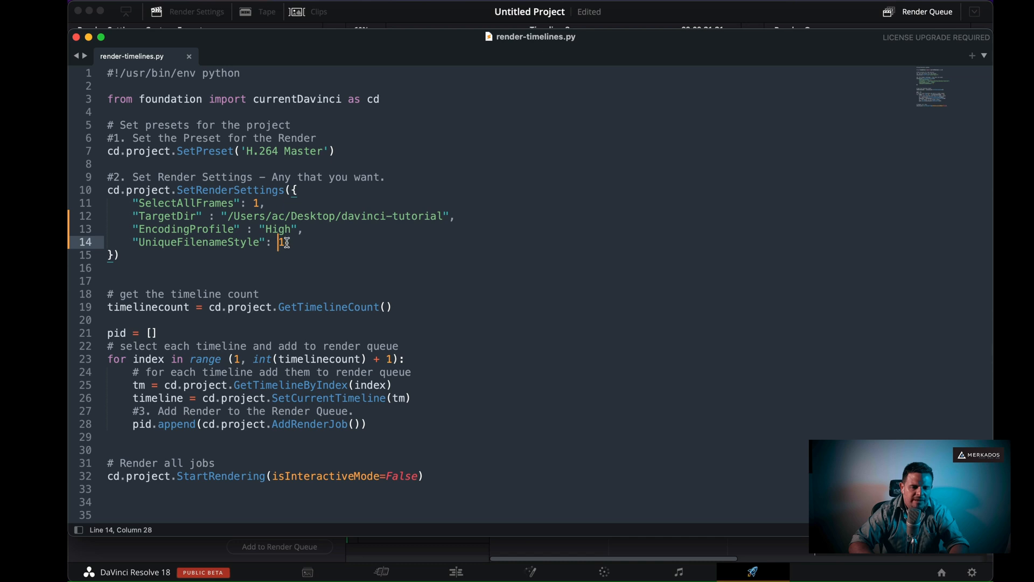
mouse_move(330, 246)
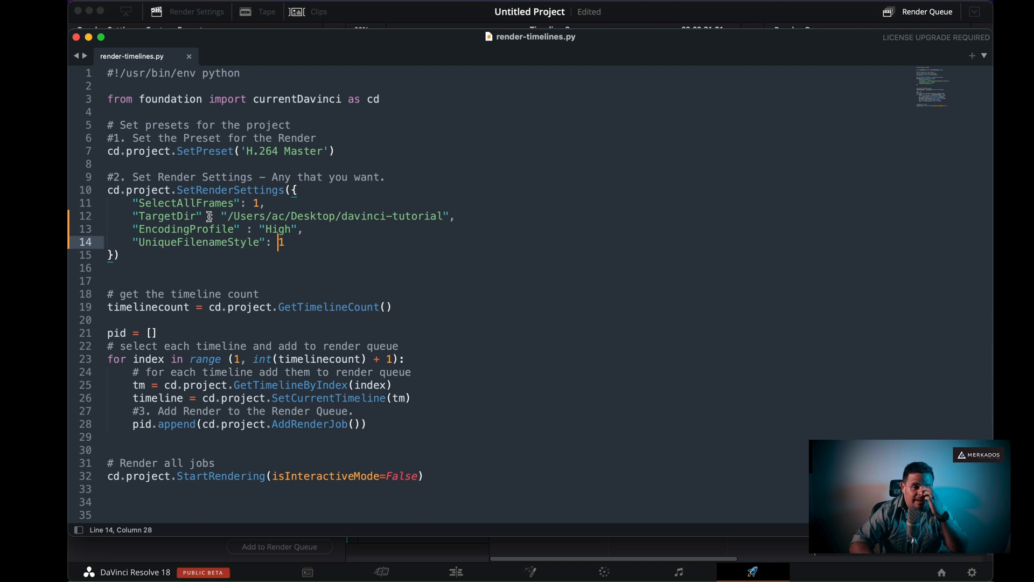
key(cmd+tab)
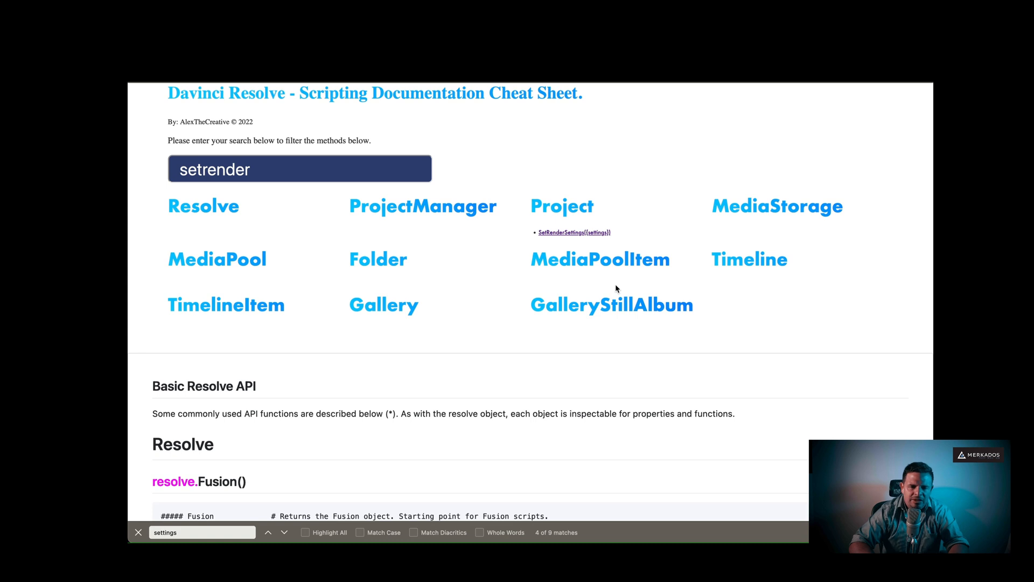
mouse_move(504, 218)
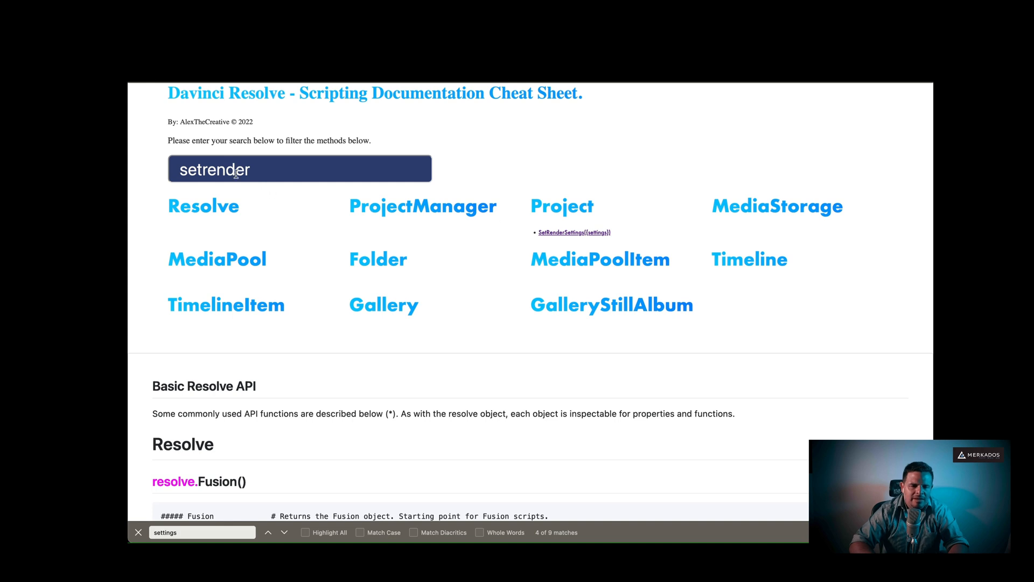
Step: Filter the cheat sheet methods by 'set' and jump to the SetRenderSettings documentation
double_click(214, 169)
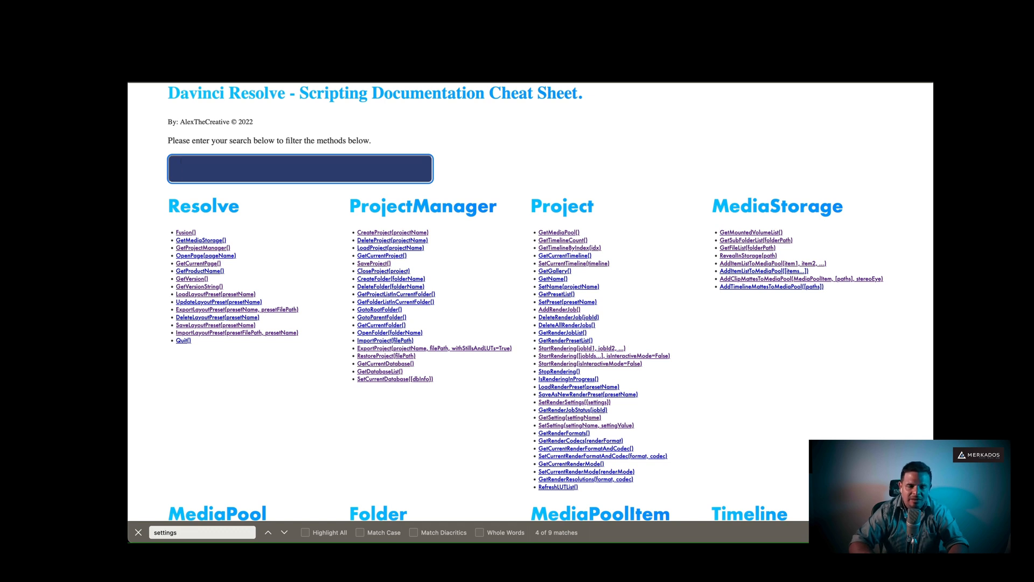
mouse_move(517, 182)
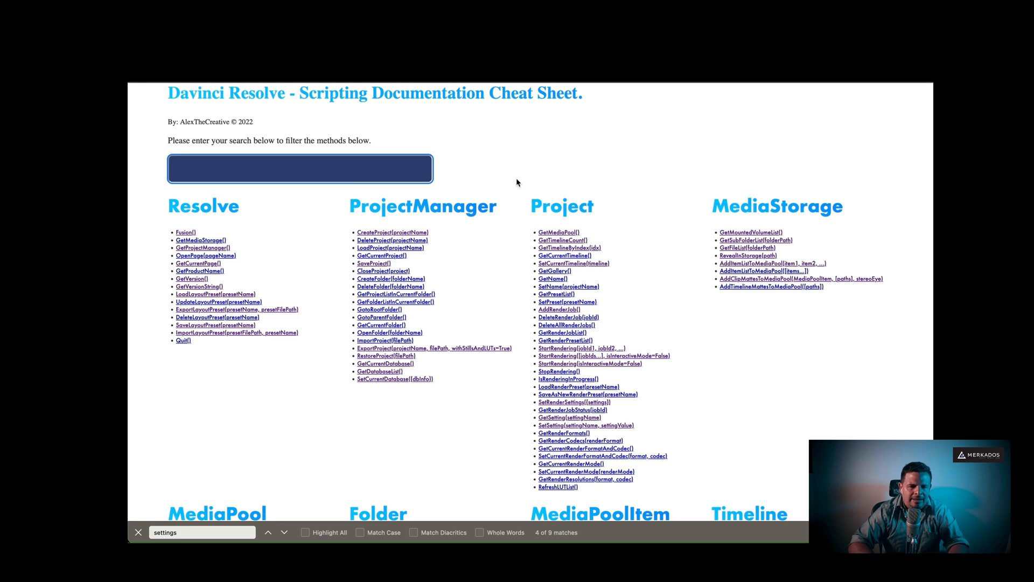
text(setren)
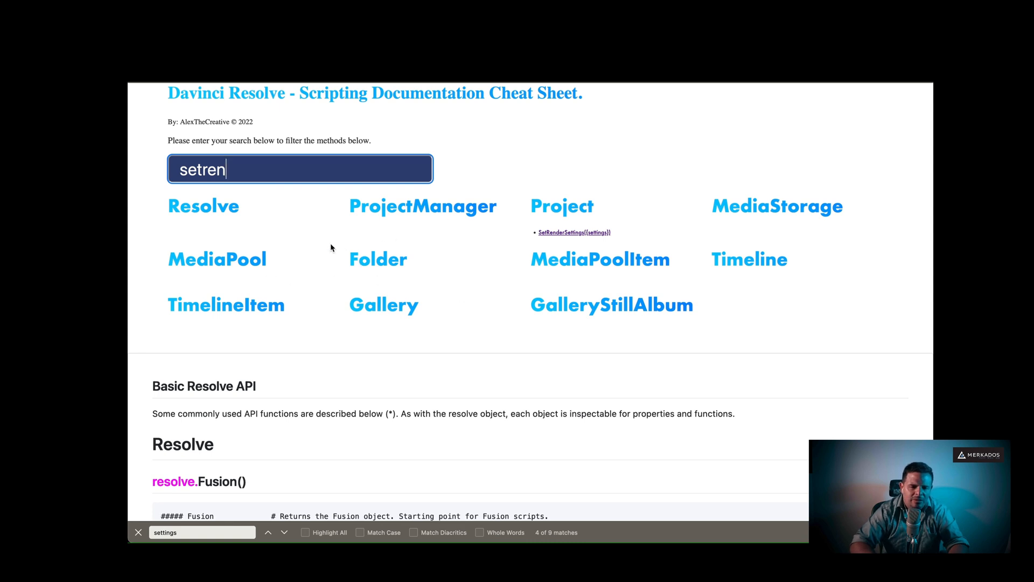
mouse_move(406, 250)
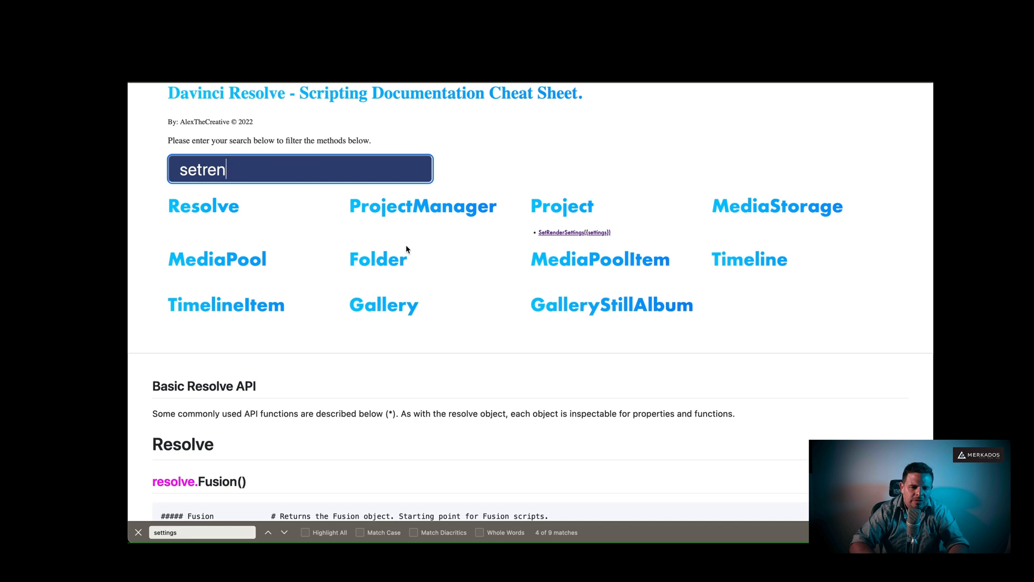
mouse_move(561, 232)
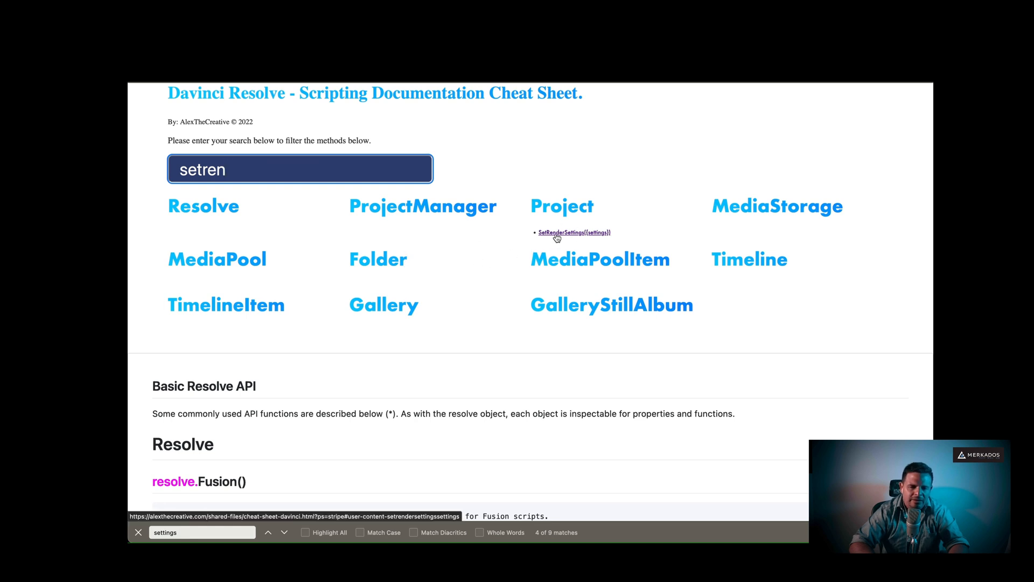
click(562, 232)
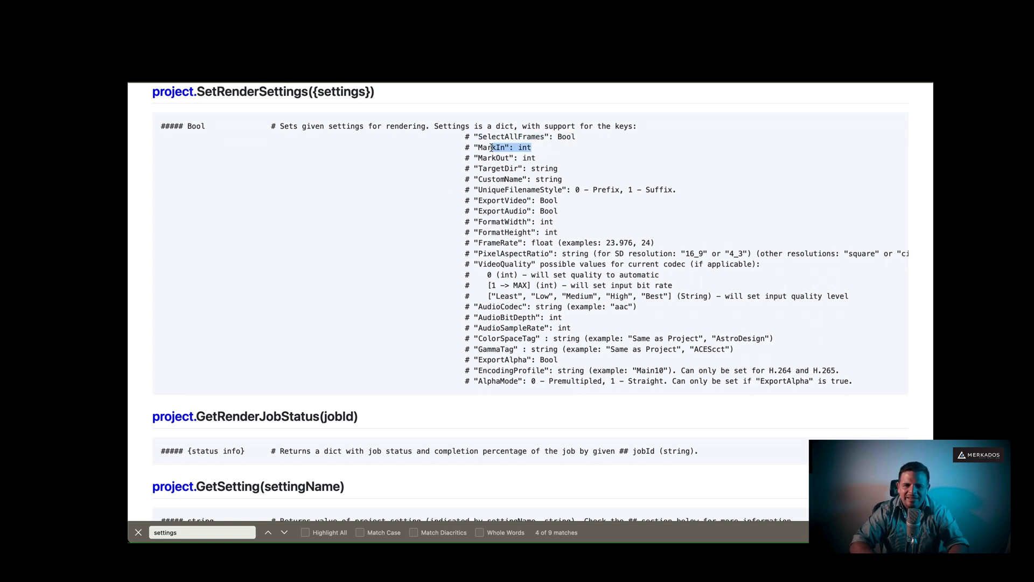
Step: Return to the top and delete the filter text so all methods are listed
click(267, 532)
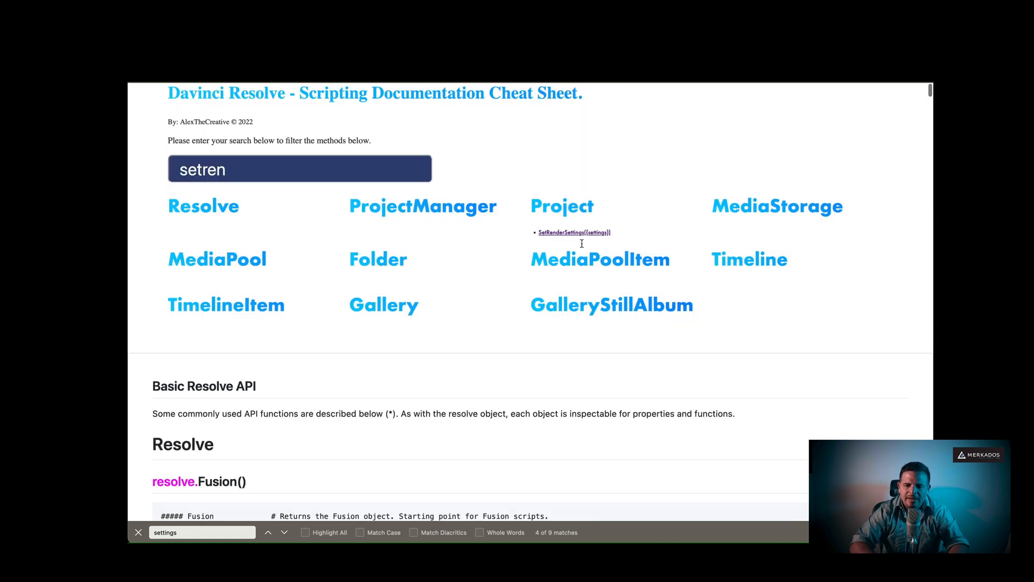
mouse_move(168, 202)
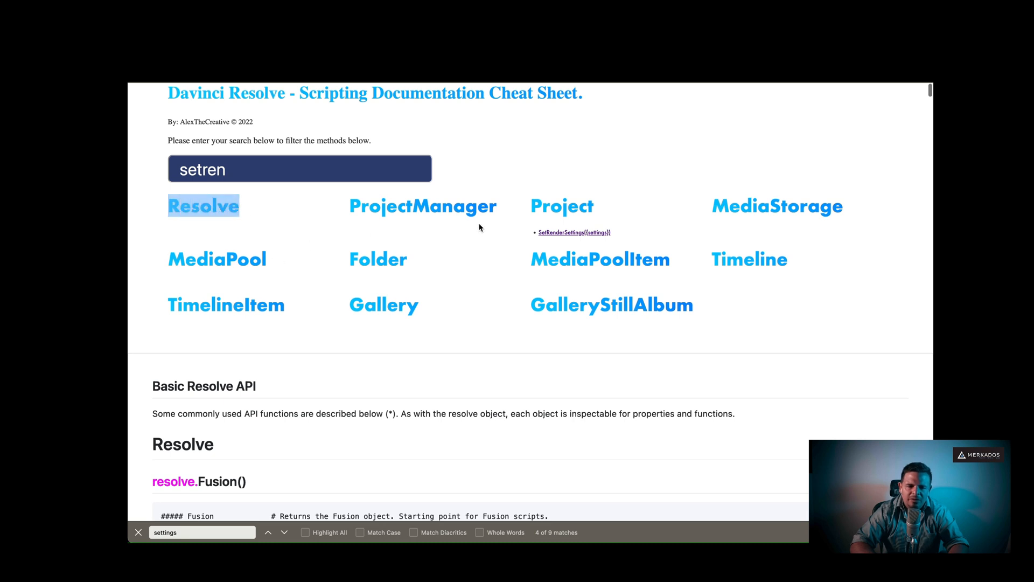
click(298, 168)
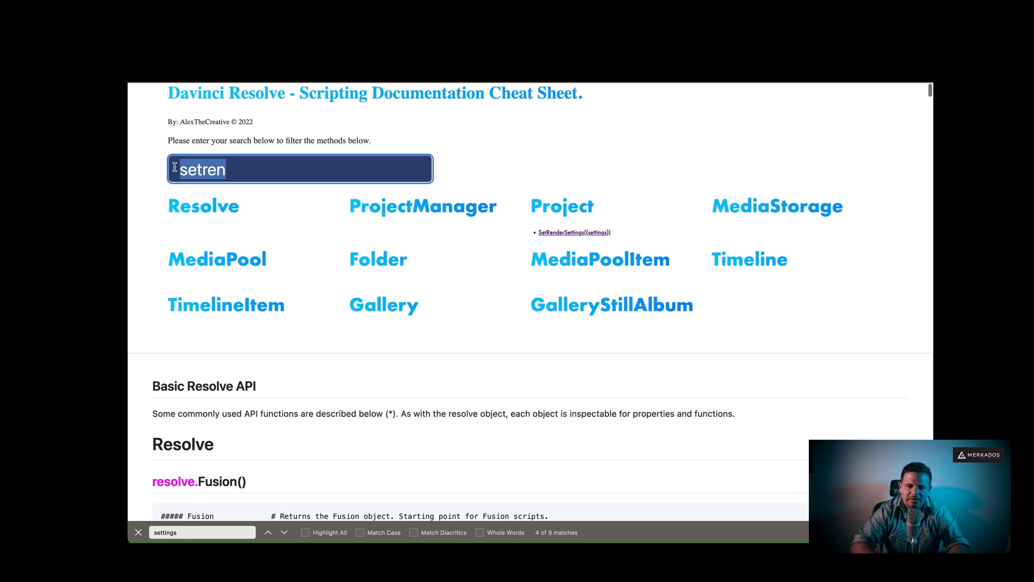
scroll(down, 3)
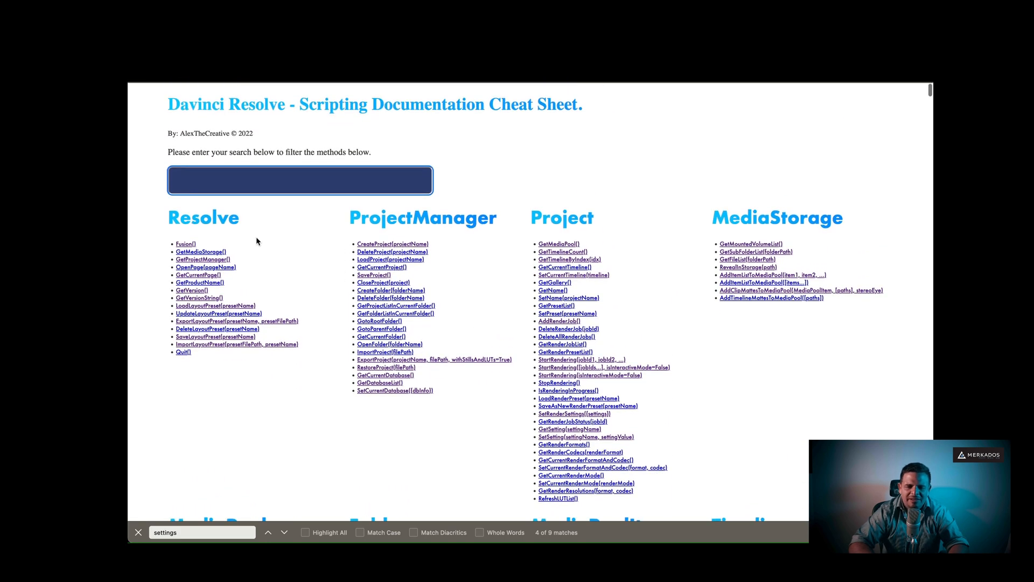
mouse_move(315, 231)
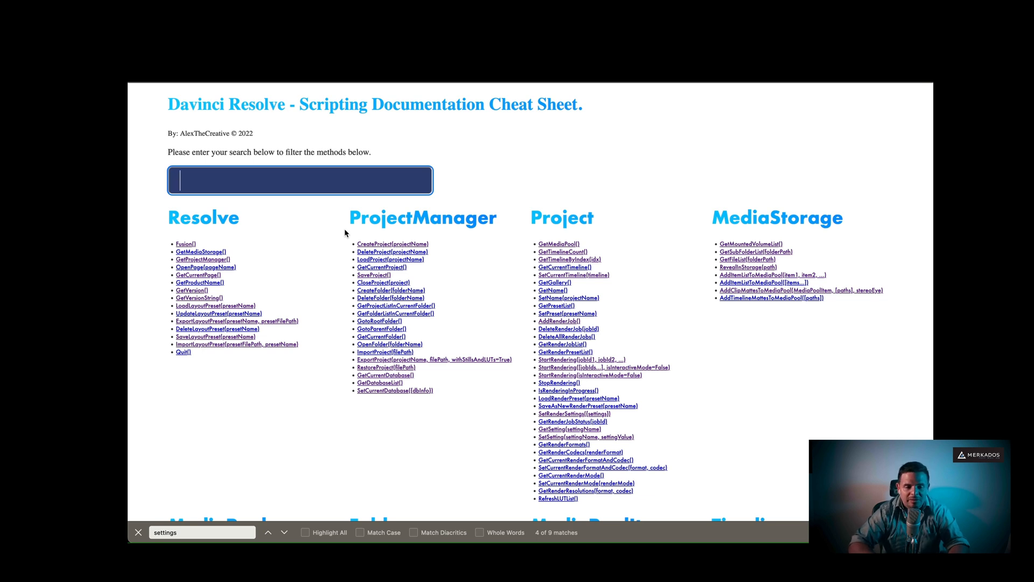
mouse_move(471, 284)
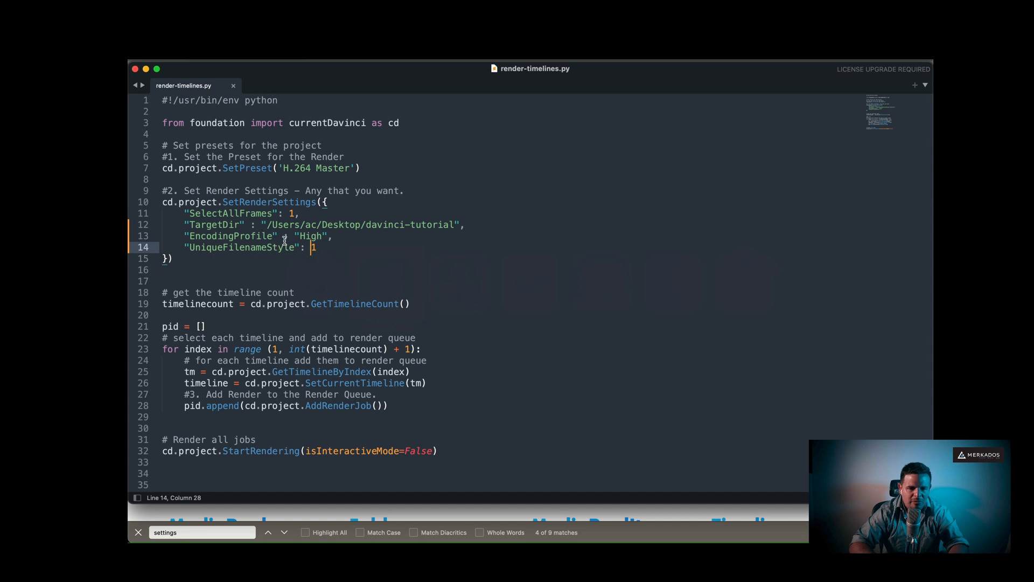
mouse_move(310, 315)
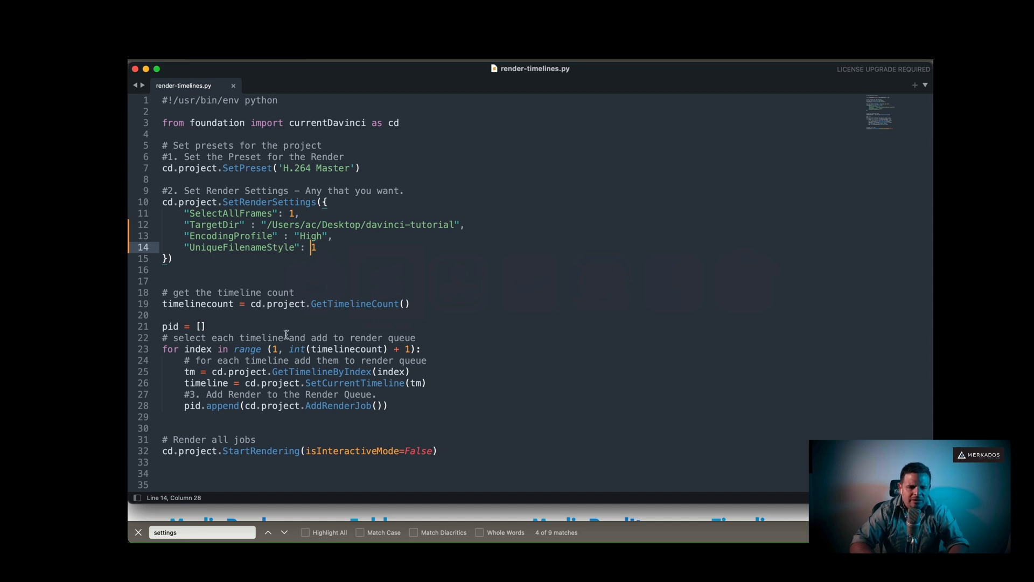
mouse_move(295, 383)
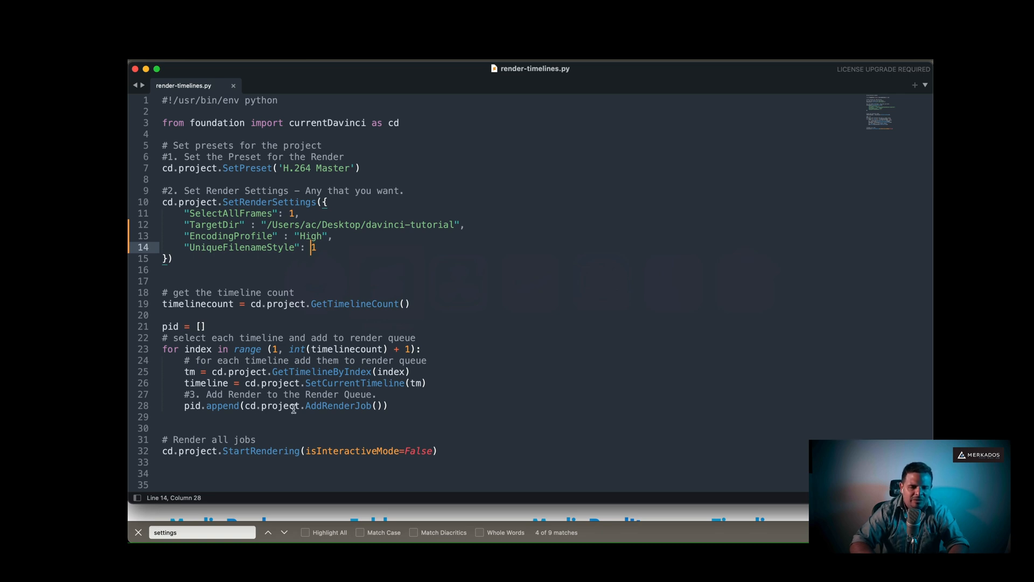
mouse_move(292, 455)
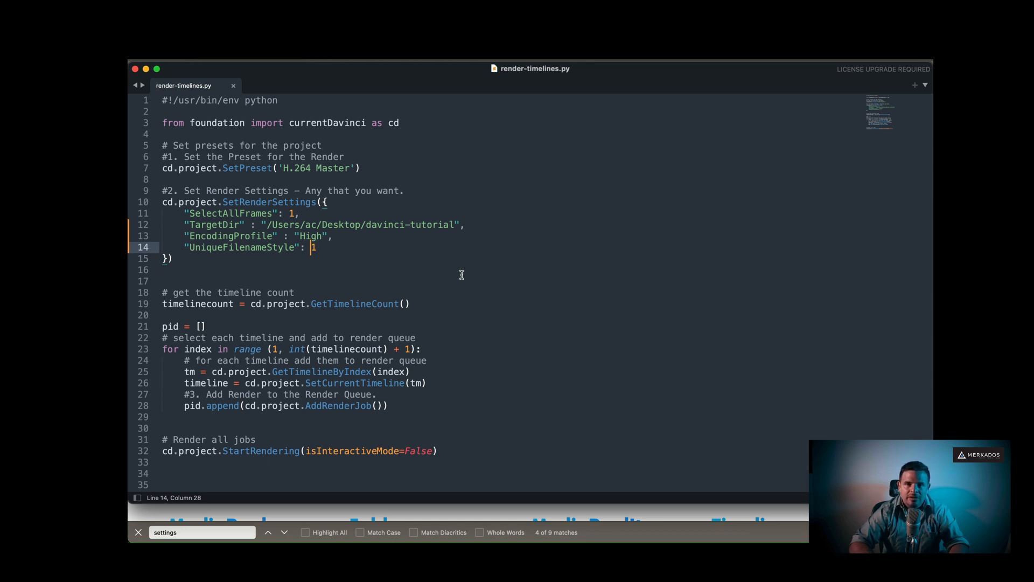
Step: Switch from the render-timelines.py script to the Automator workflow
key(cmd+tab)
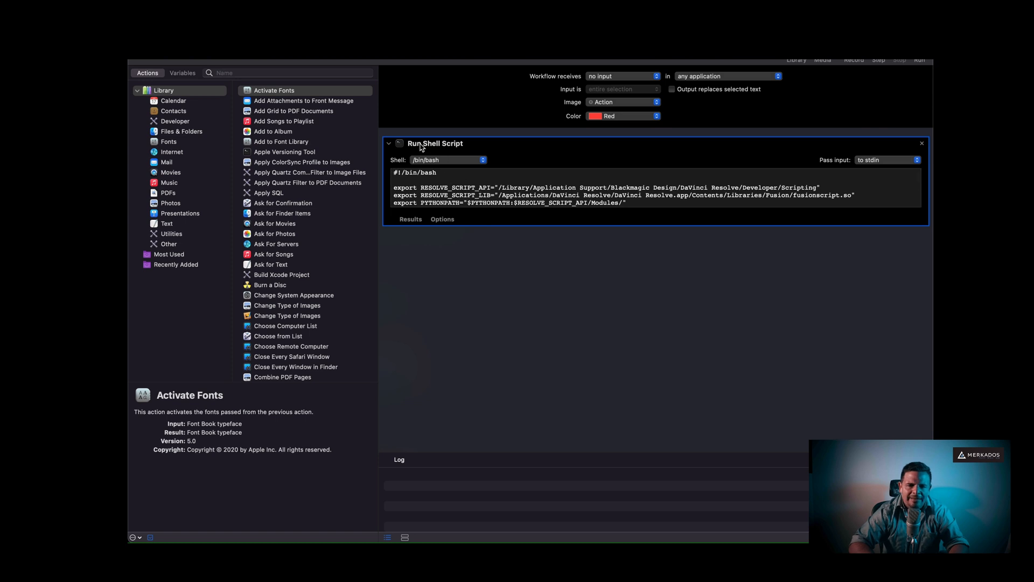
mouse_move(164, 100)
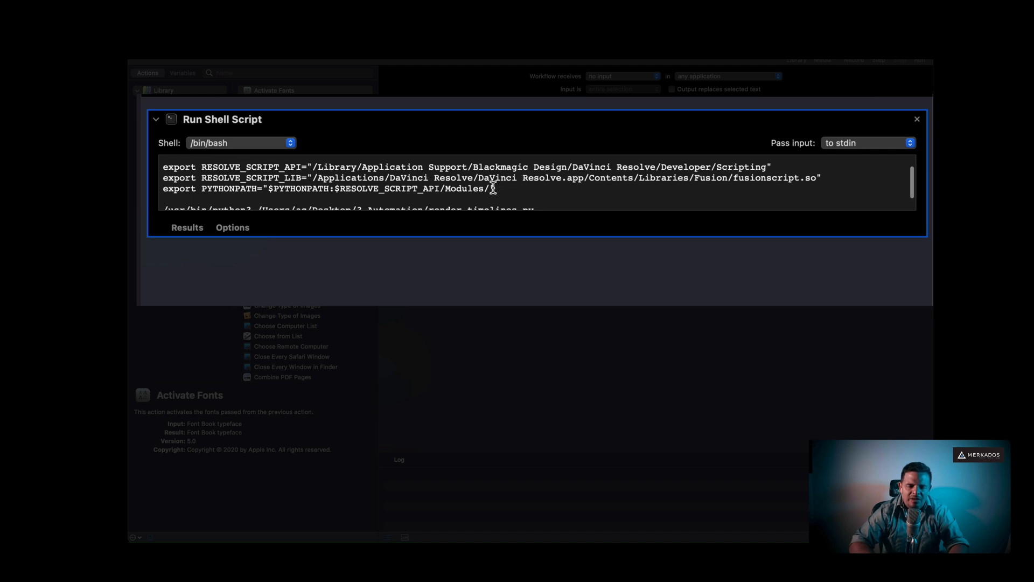
scroll(down, 3)
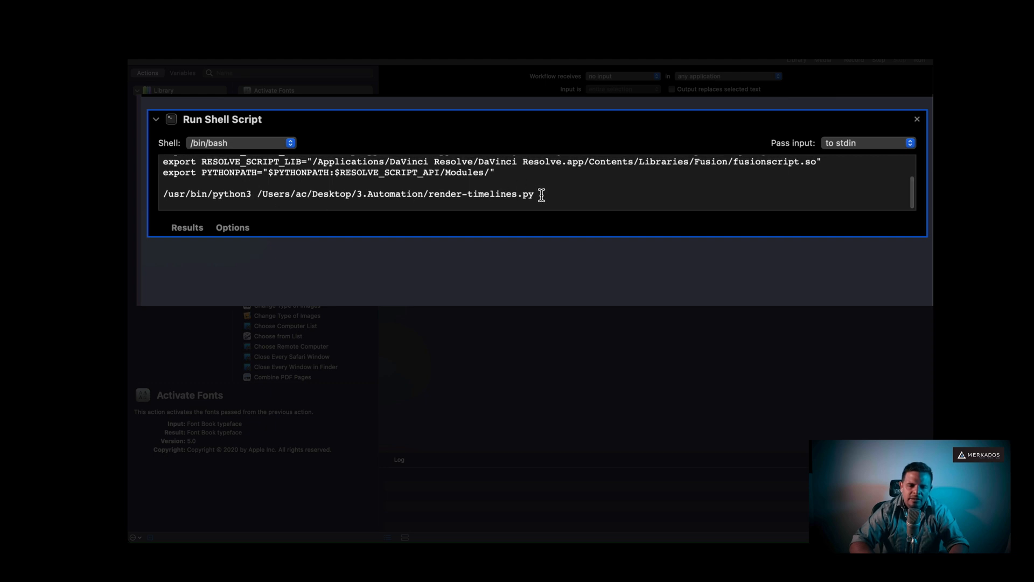
double_click(482, 193)
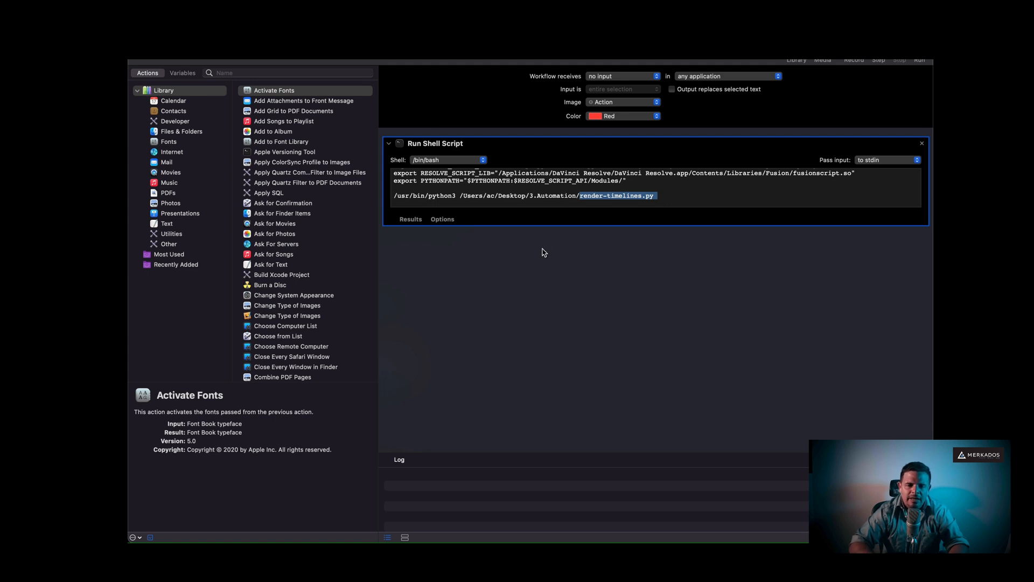
mouse_move(534, 168)
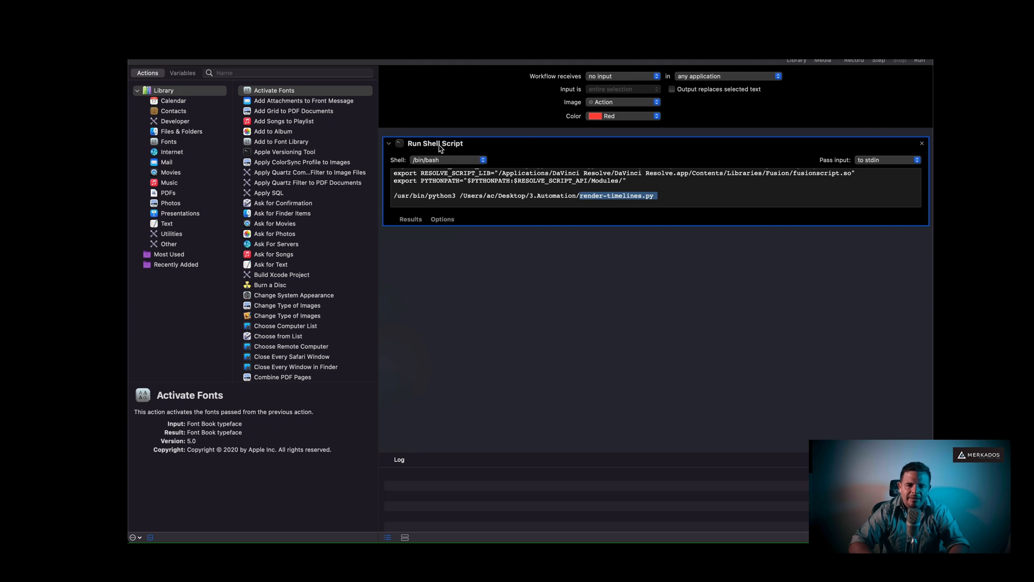
mouse_move(597, 197)
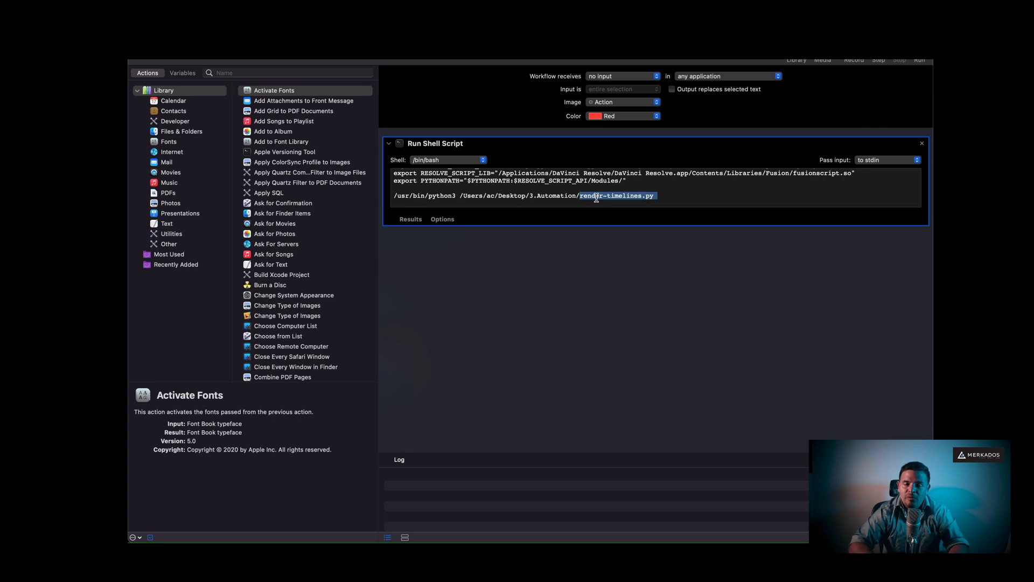
mouse_move(593, 246)
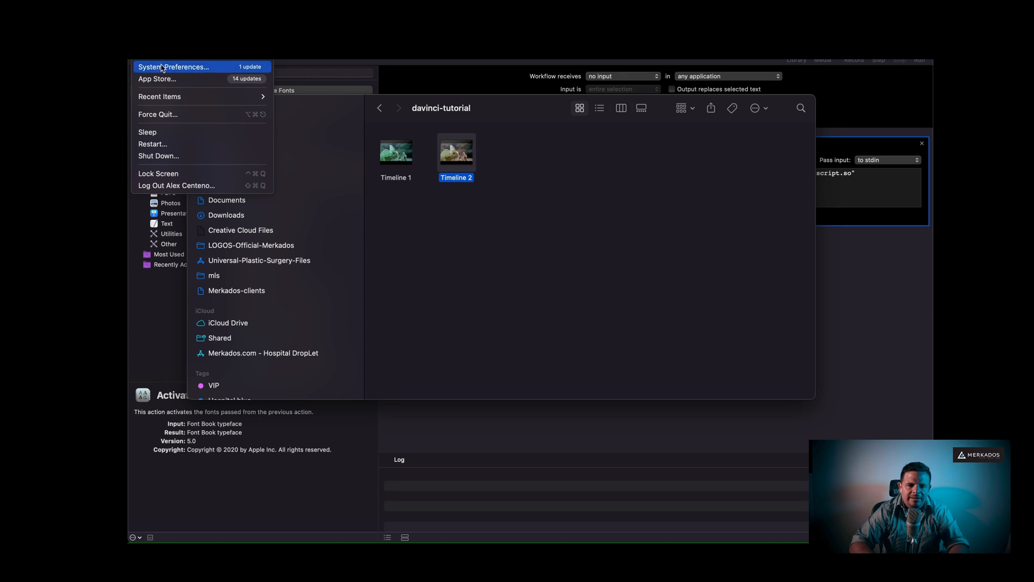
click(174, 67)
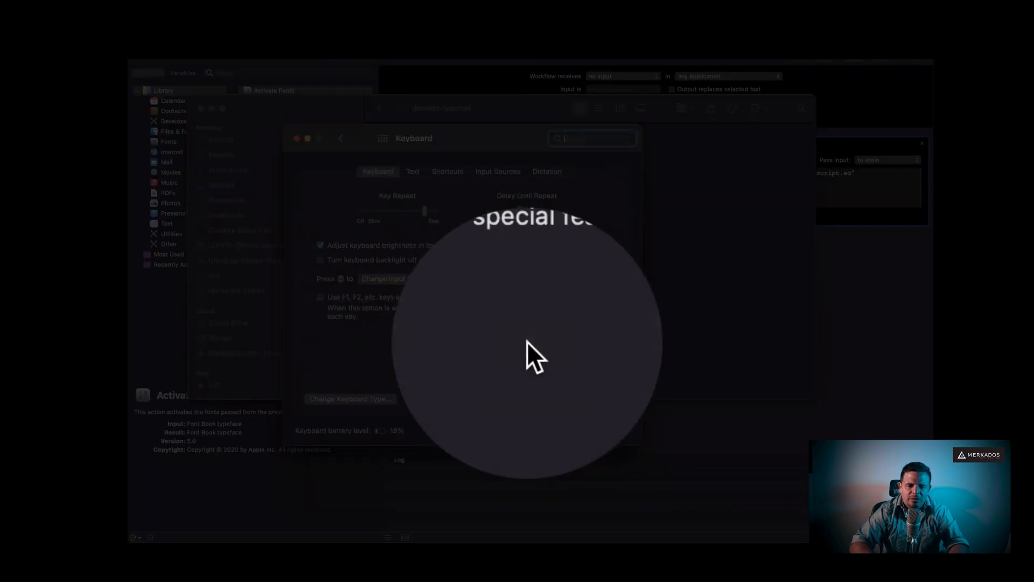
click(446, 171)
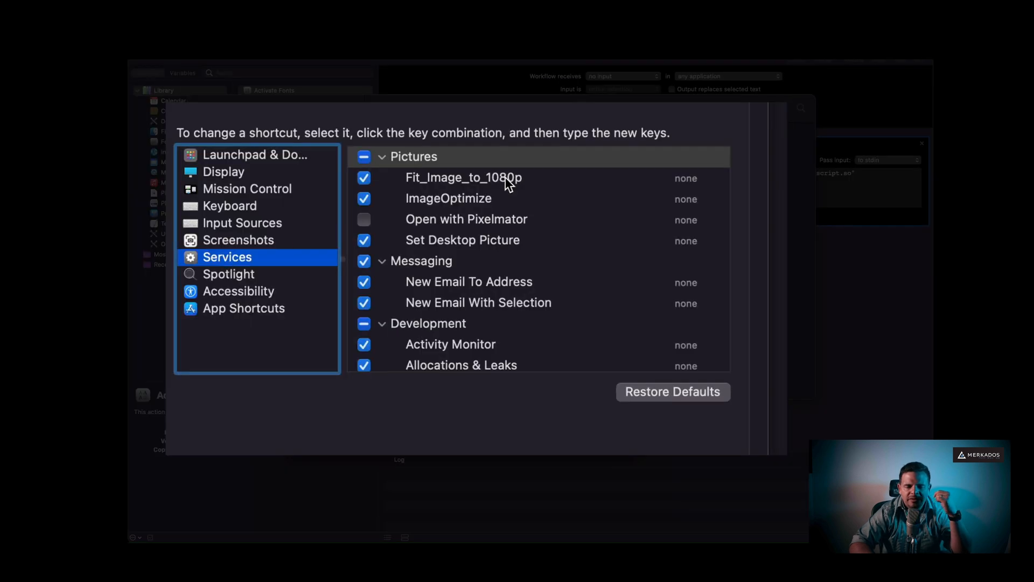
scroll(down, 3)
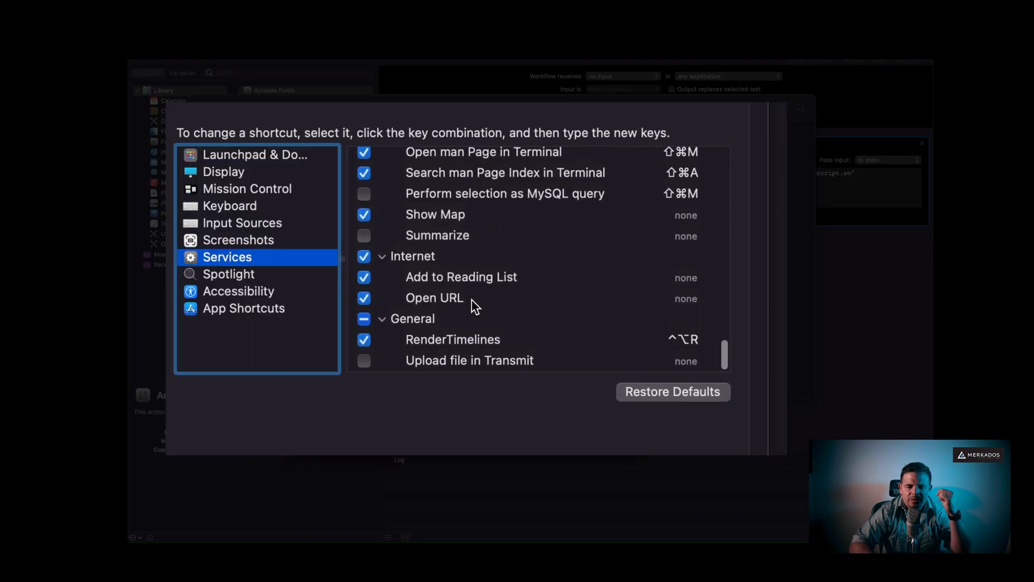
mouse_move(422, 329)
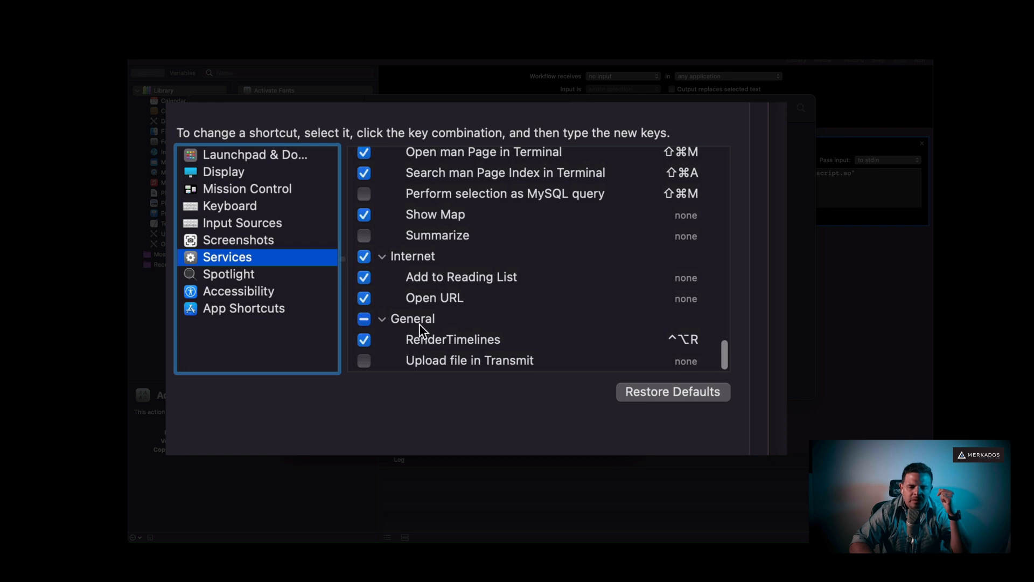
mouse_move(411, 323)
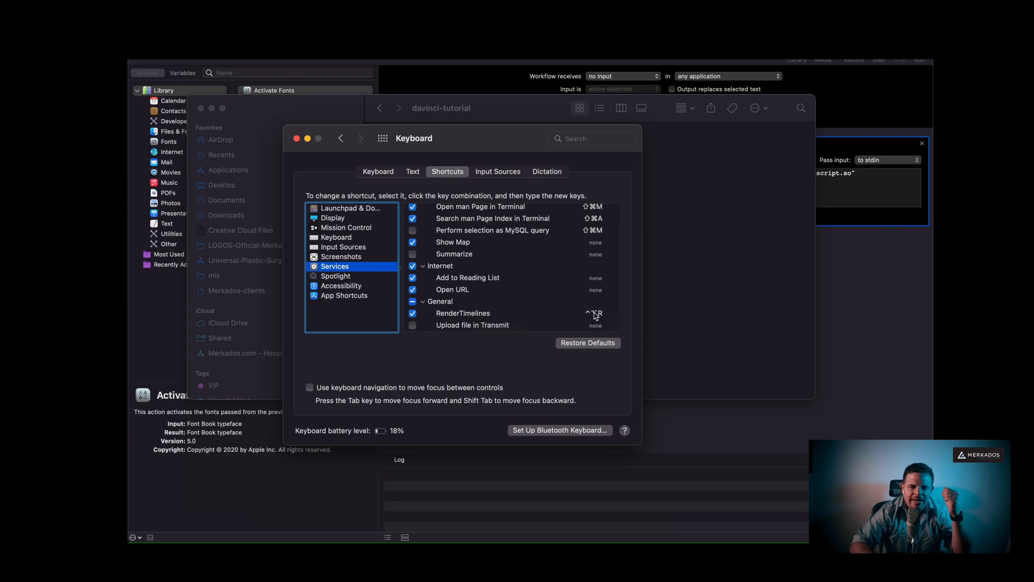
mouse_move(594, 313)
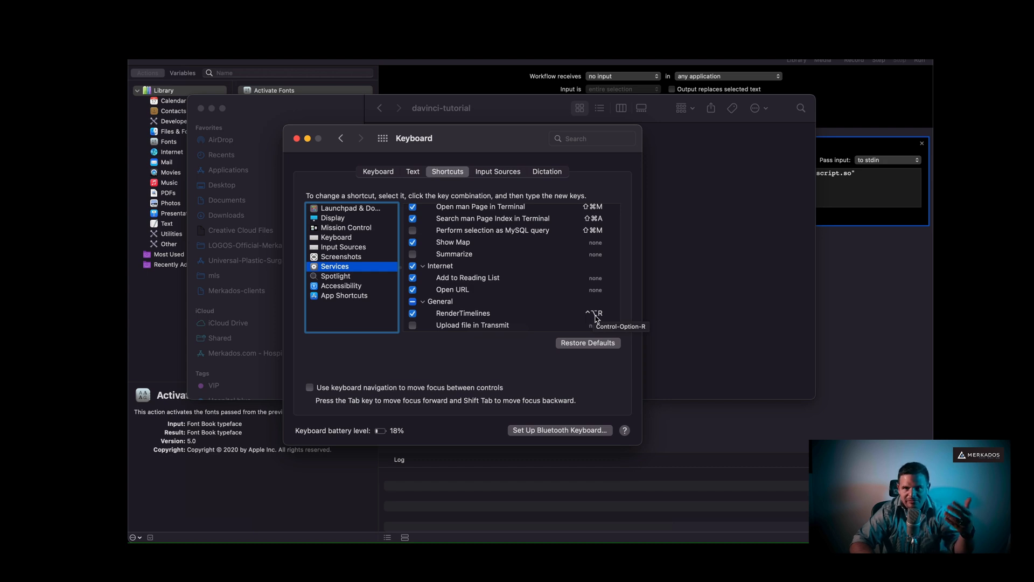
mouse_move(558, 237)
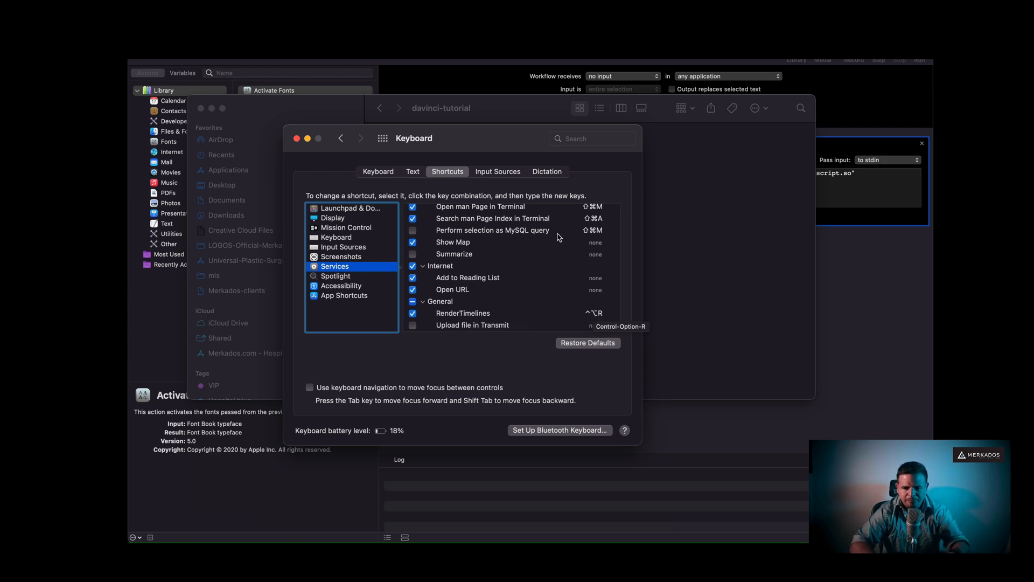
mouse_move(591, 314)
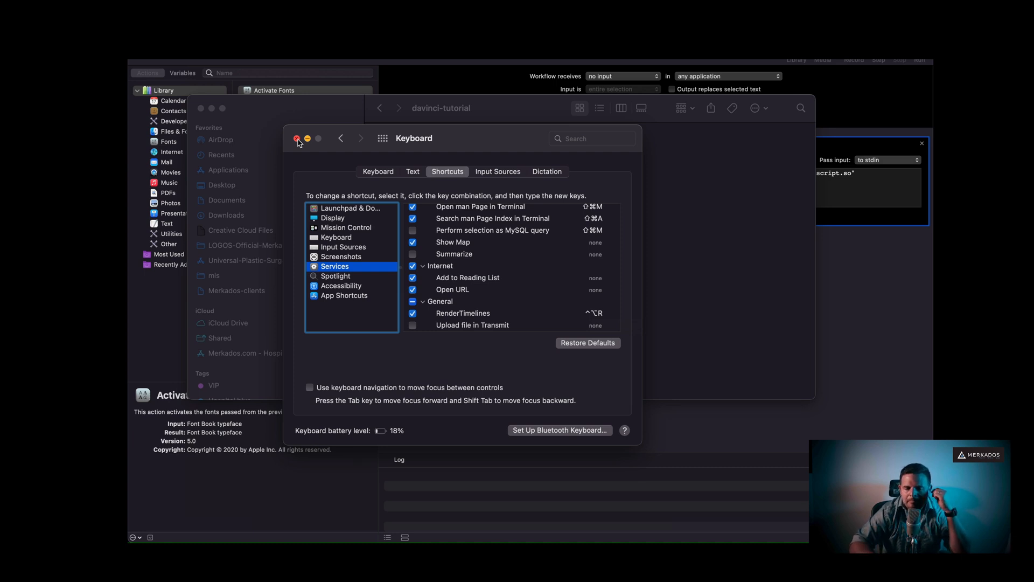
click(297, 141)
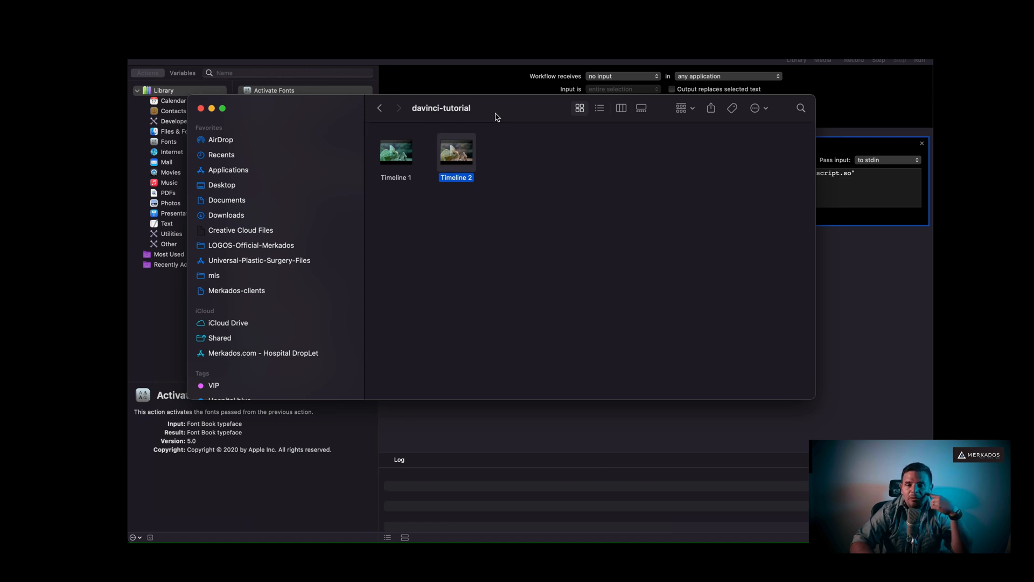
click(434, 211)
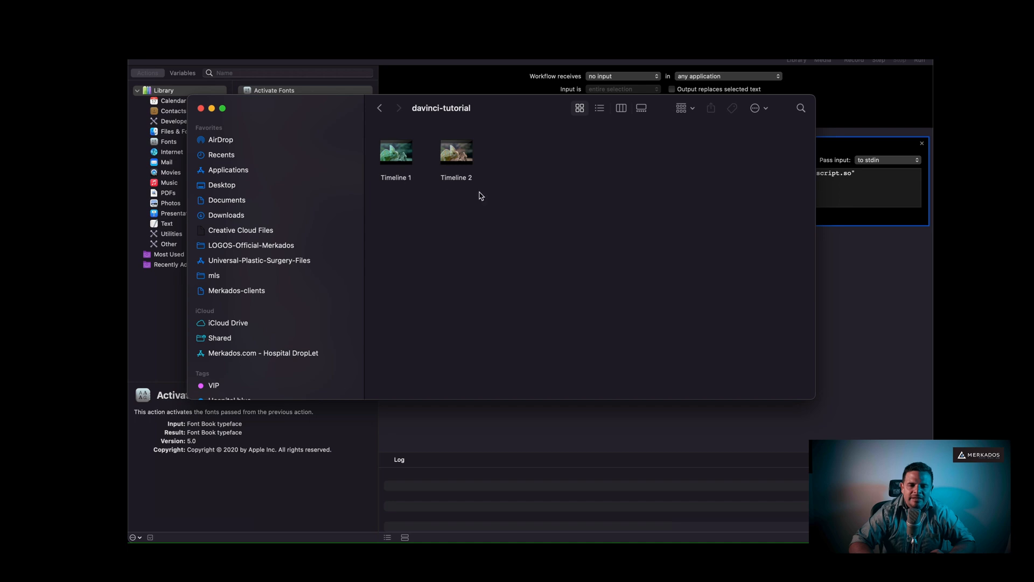
mouse_move(452, 242)
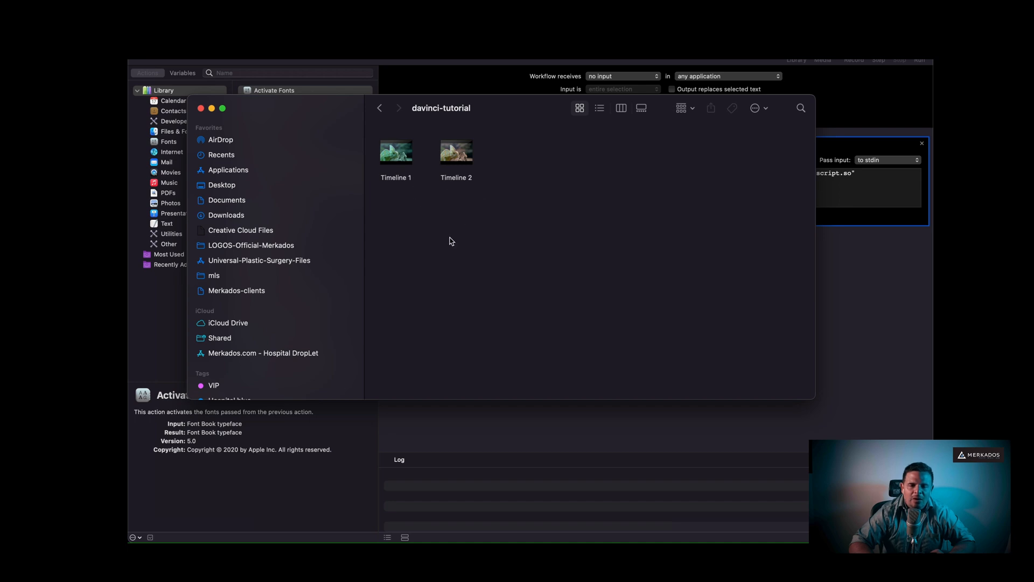